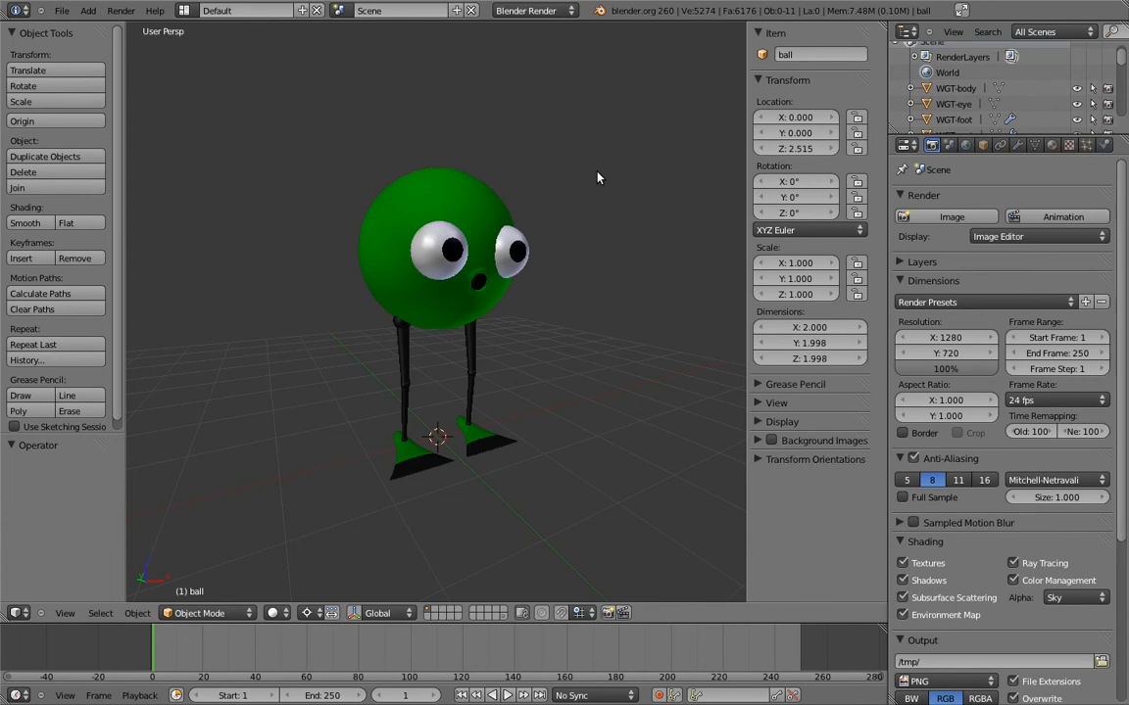
Step: Add a single-bone armature and turn on X-Ray display so it shows through the meshes
click(87, 11)
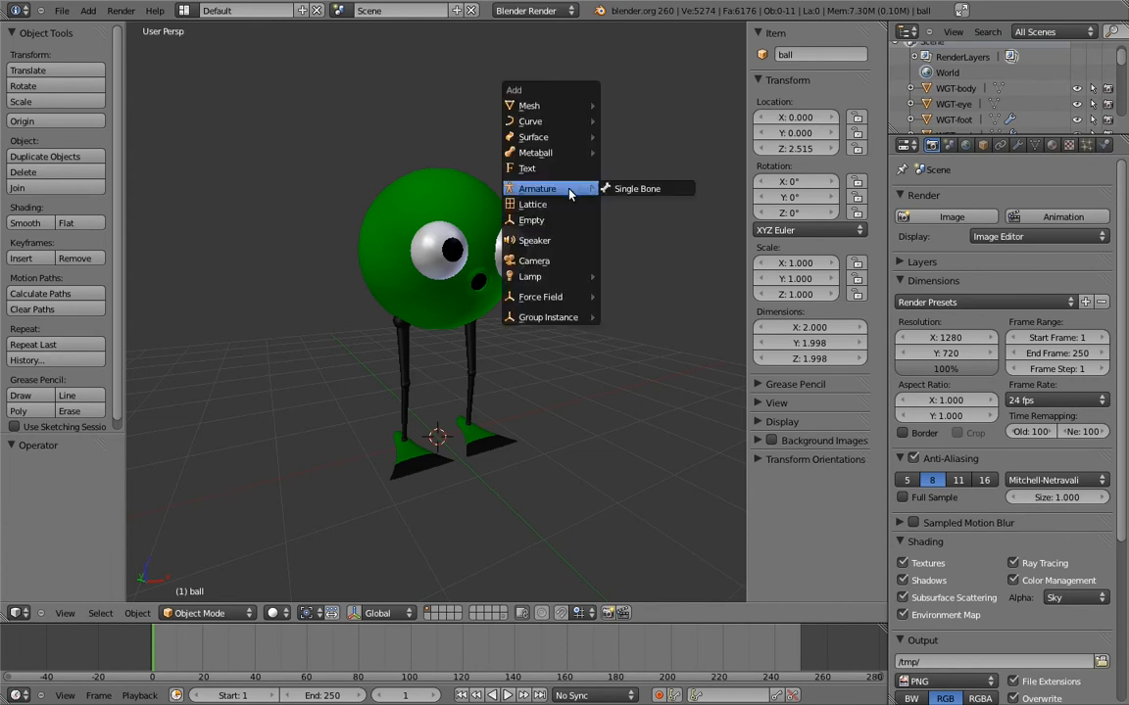
click(637, 188)
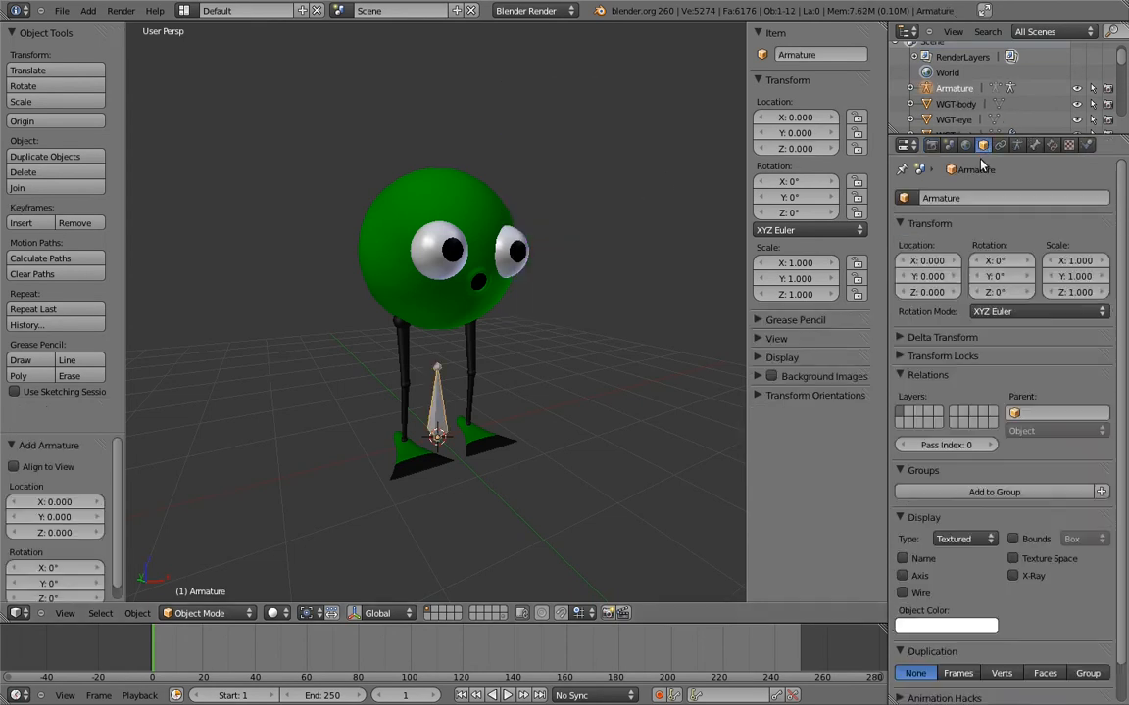
click(961, 539)
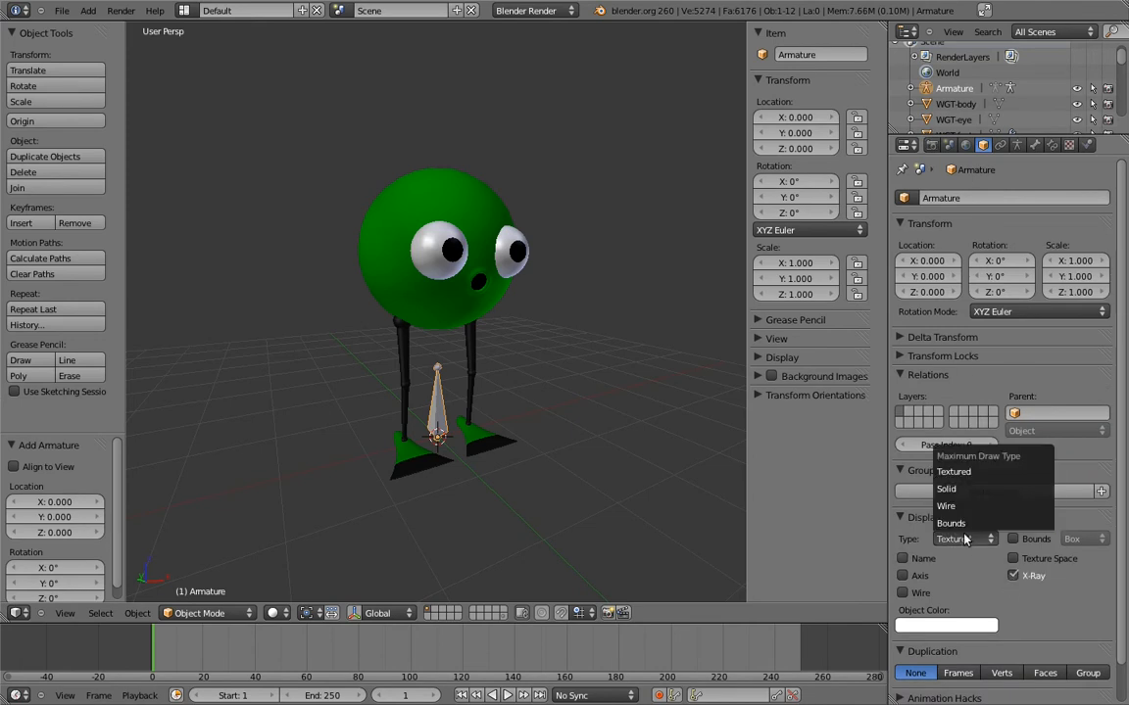
click(1017, 145)
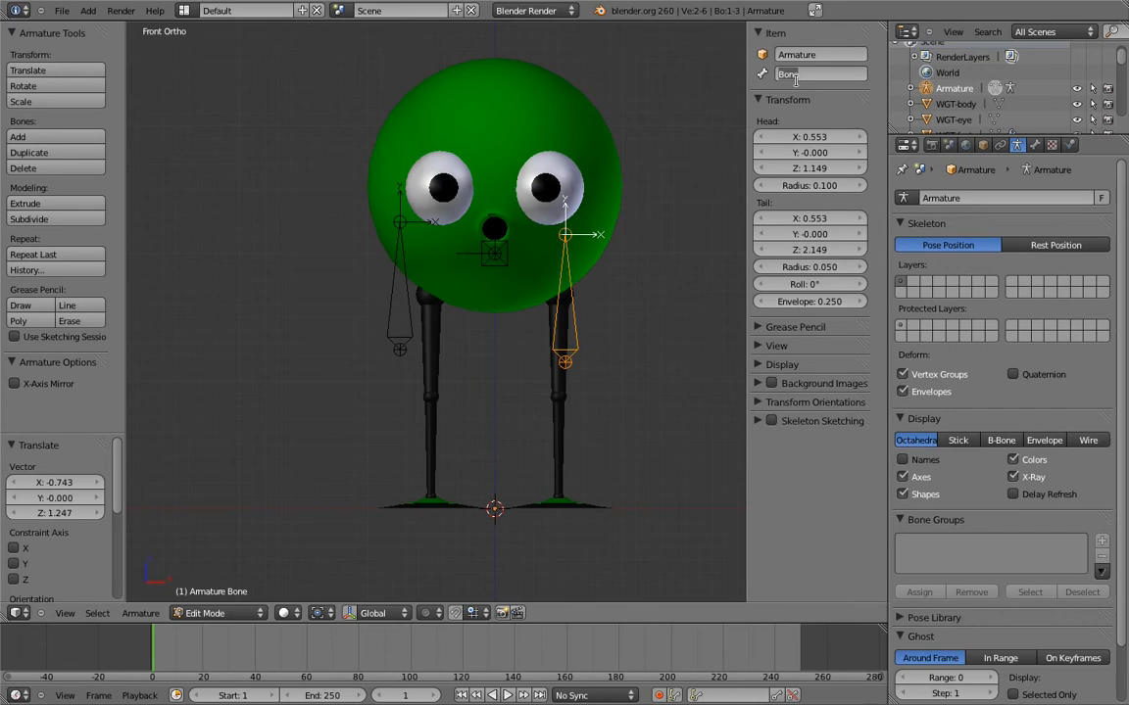
Step: Name the leg bone thigh.L and enable X-Axis Mirror for the armature
text(thigh.L)
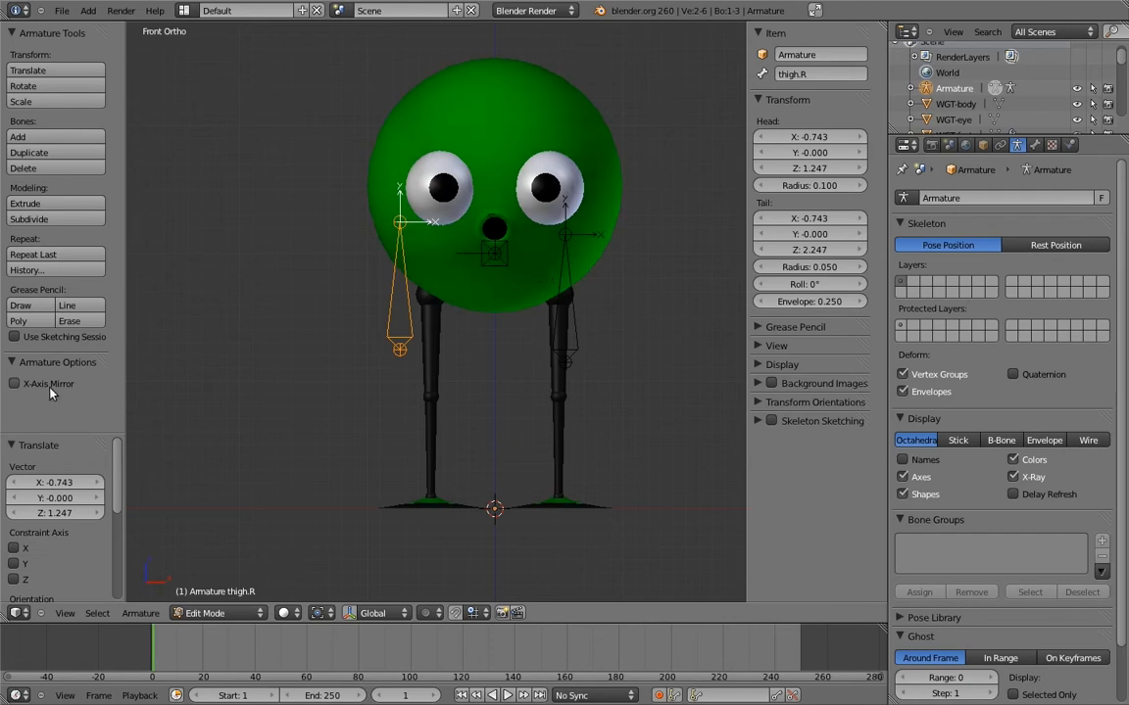
mouse_move(49, 390)
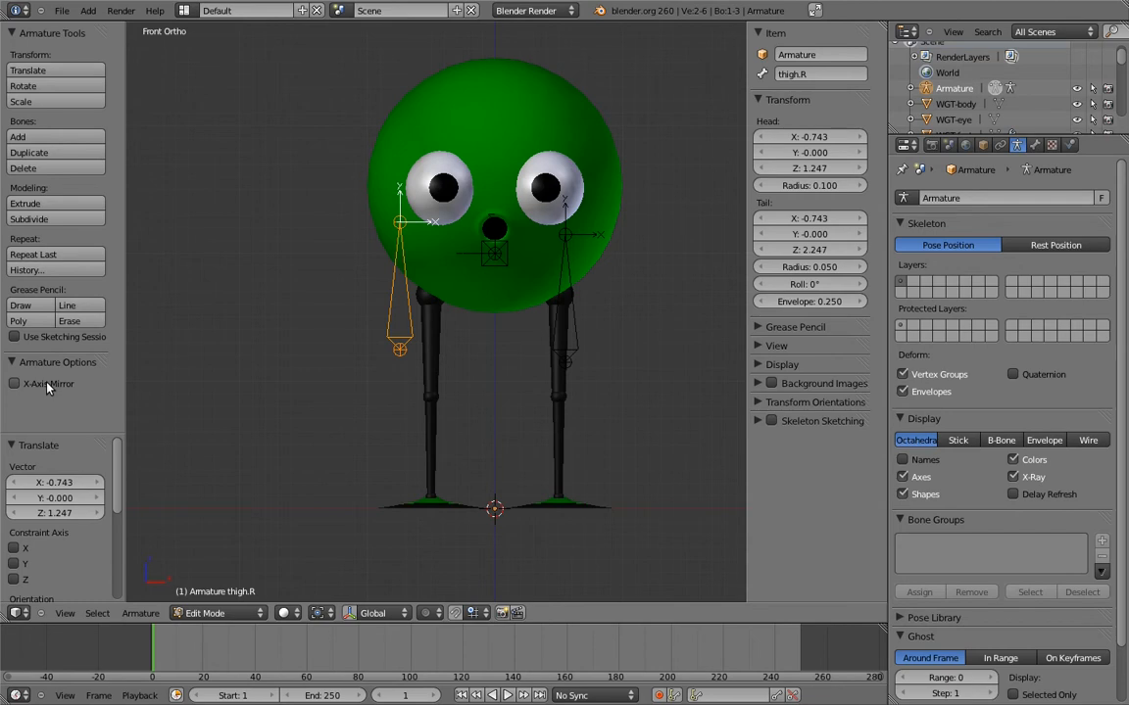
click(15, 383)
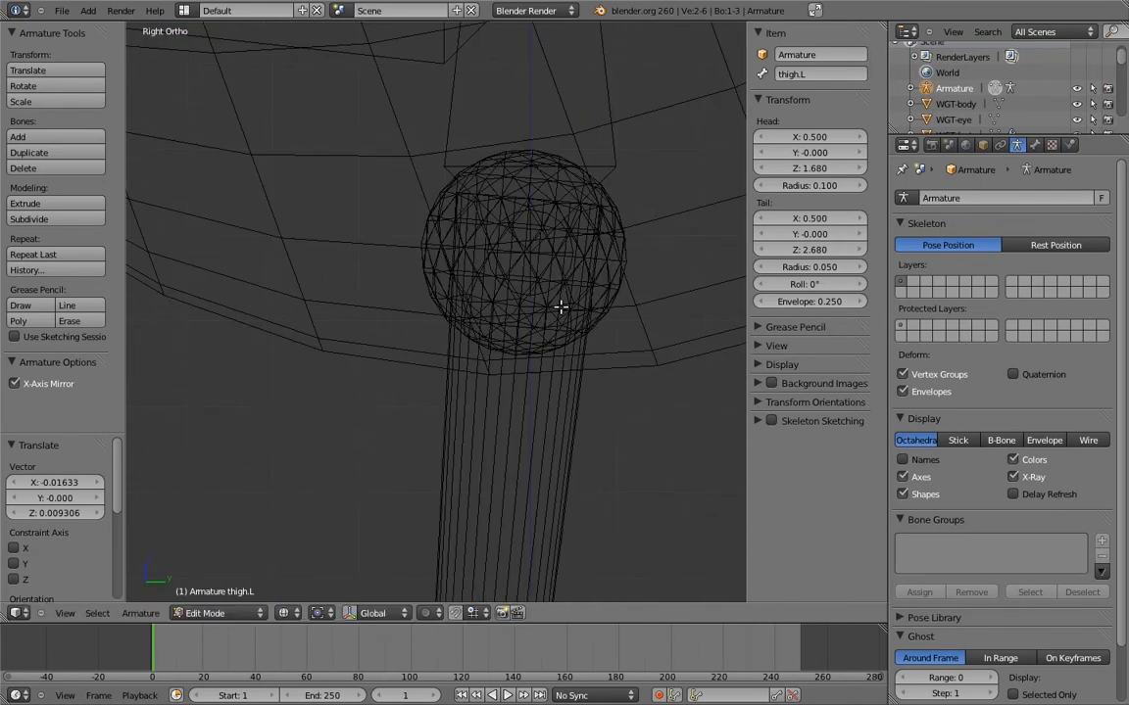
Step: Move the thigh bone's head to the hip sphere and its tip down to the knee
drag(562, 308, 611, 285)
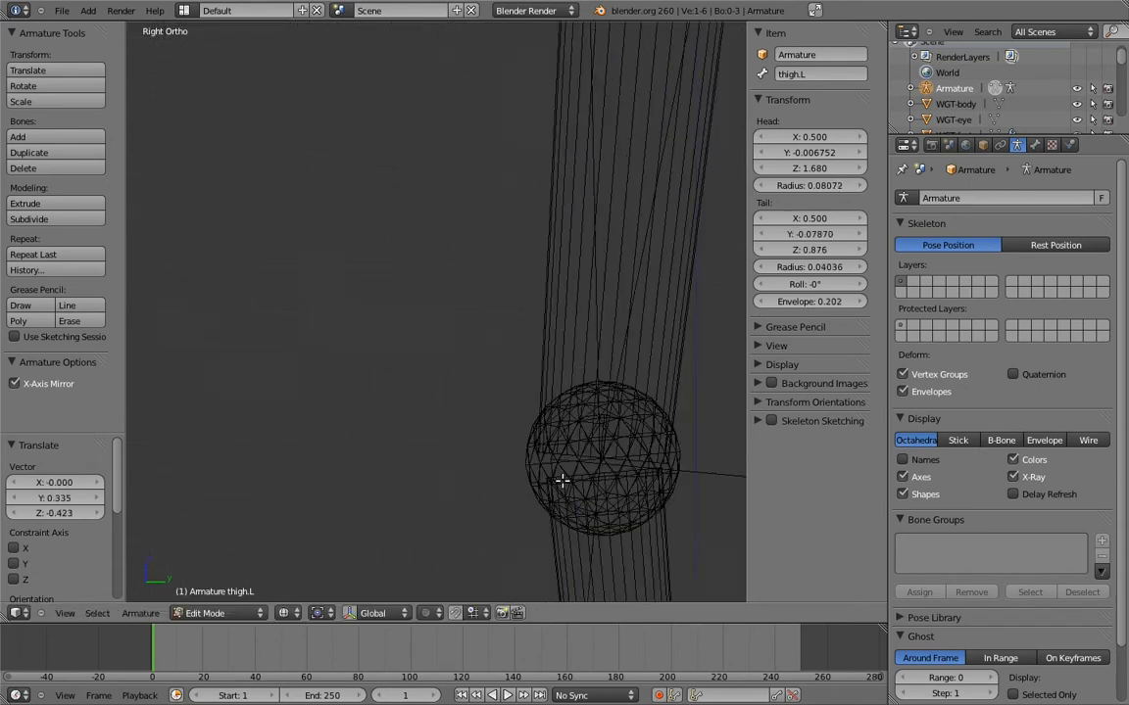
drag(561, 480, 488, 326)
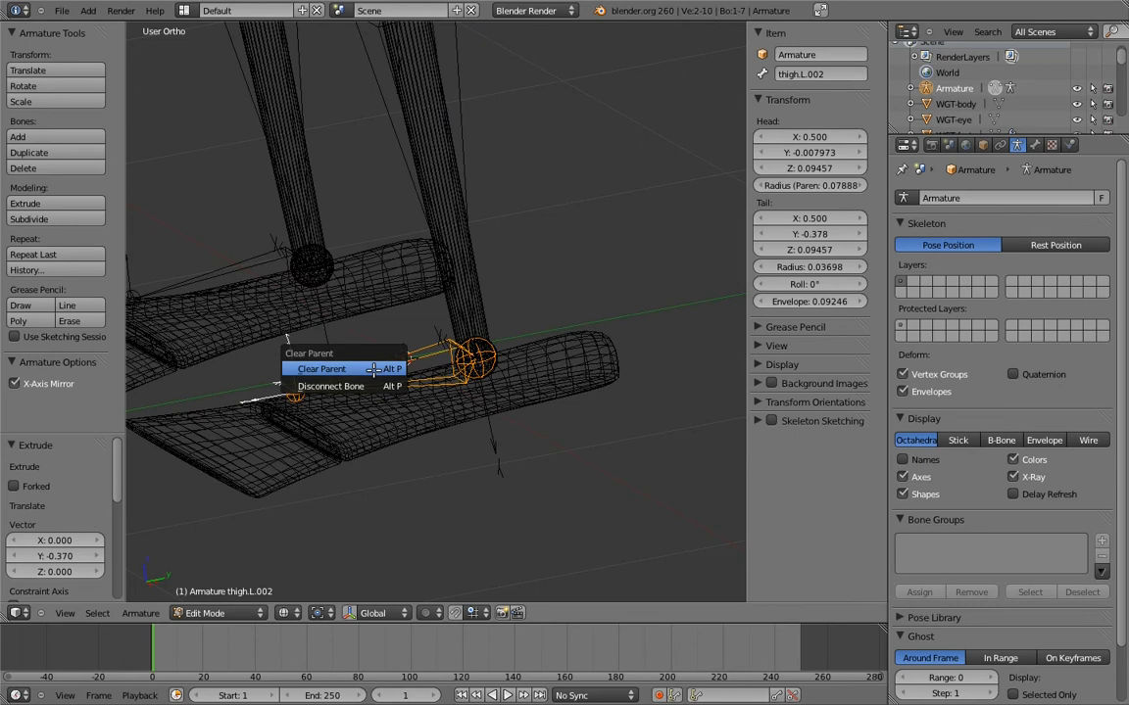
Step: Clear the parent of the extruded left foot bone so it leaves the leg chain
click(321, 368)
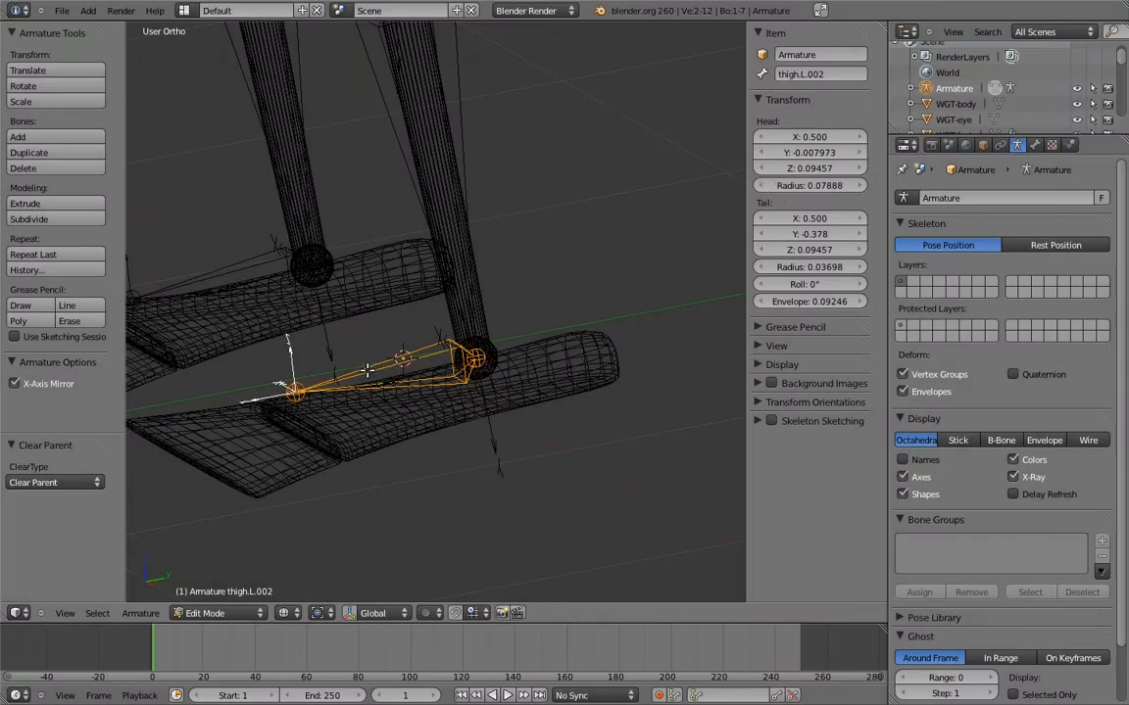
key(KP_3)
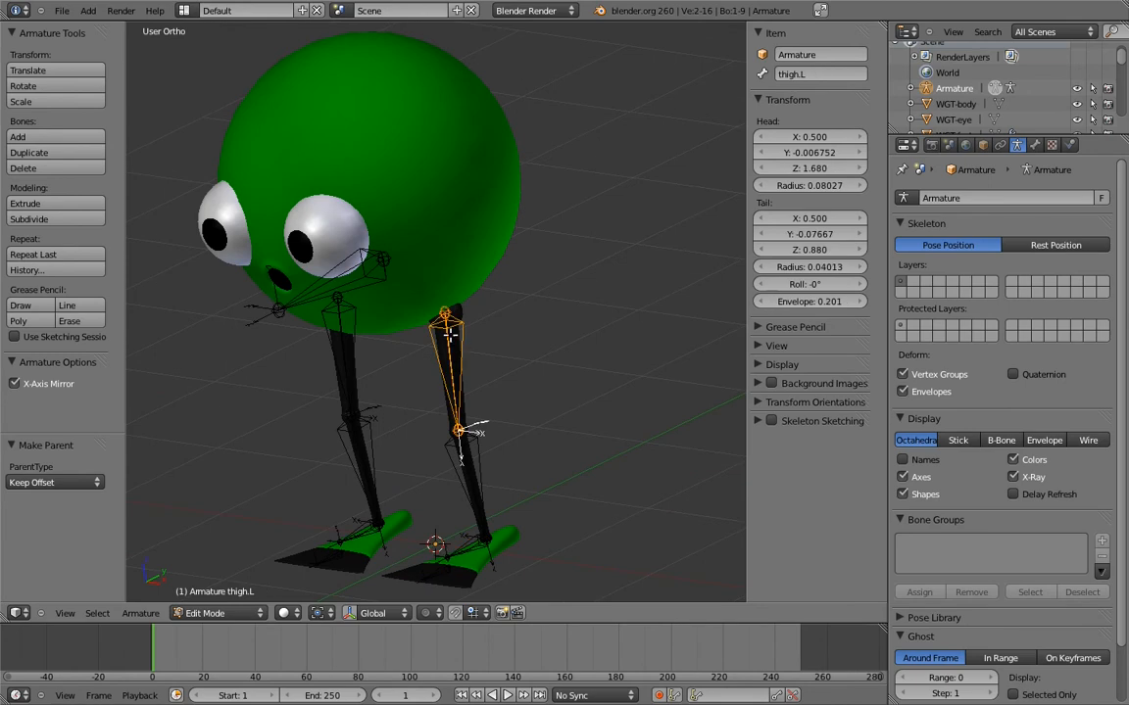
Step: Duplicate the knee target bone and place the copy in front of the other knee
click(348, 274)
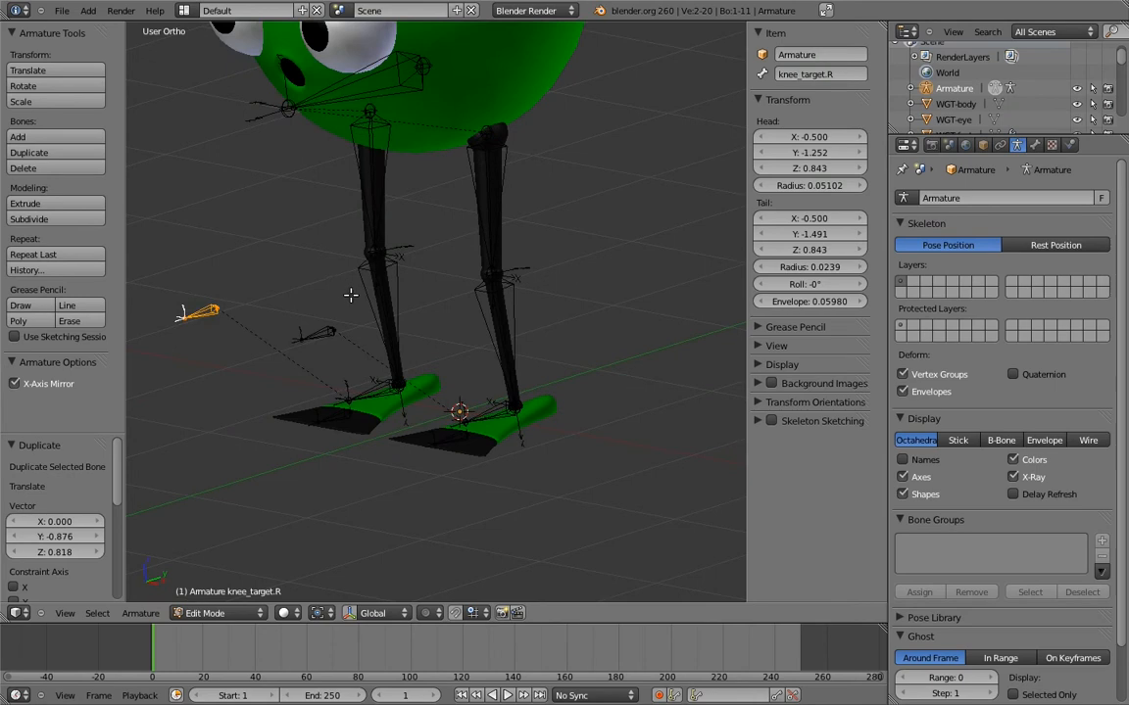
click(206, 613)
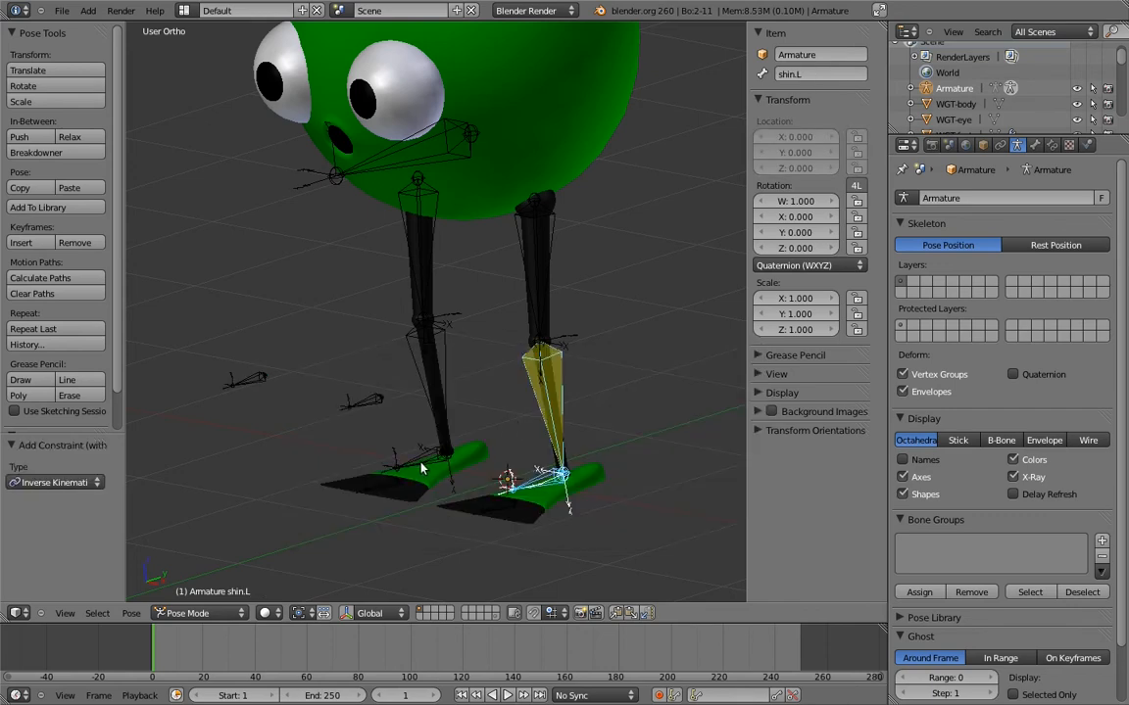
Step: Add IK to the second shin and set shin.L's pole target to knee_target.L, adjusting pole angle
click(55, 458)
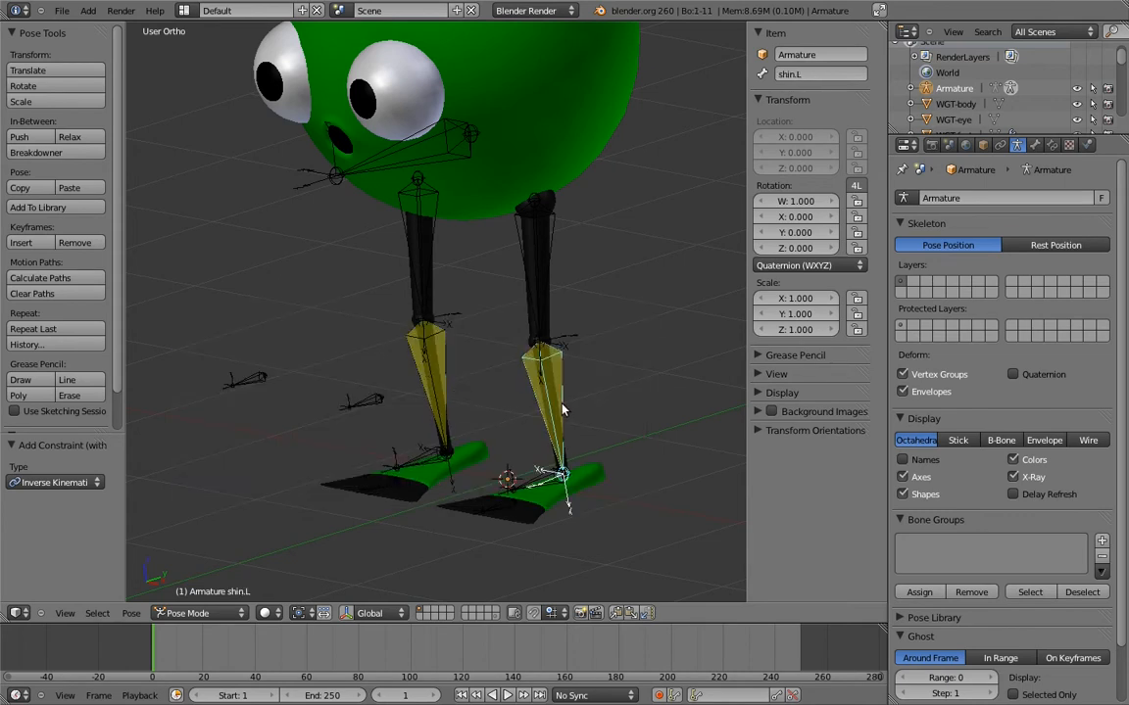
click(1052, 144)
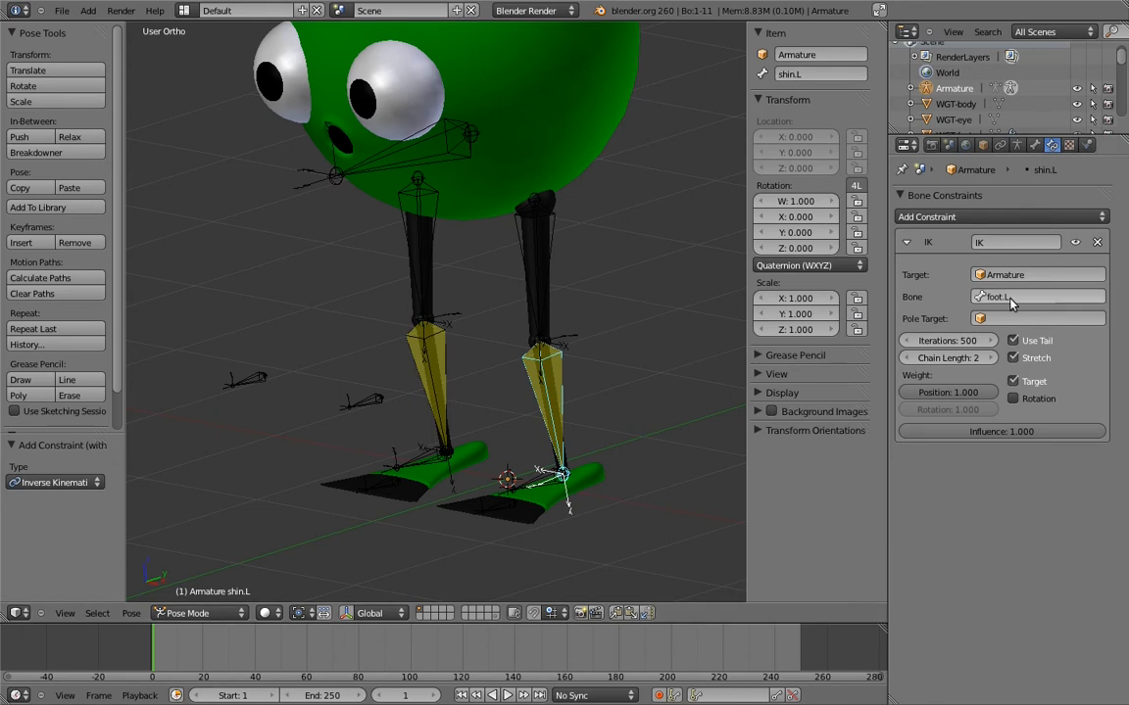
click(1036, 318)
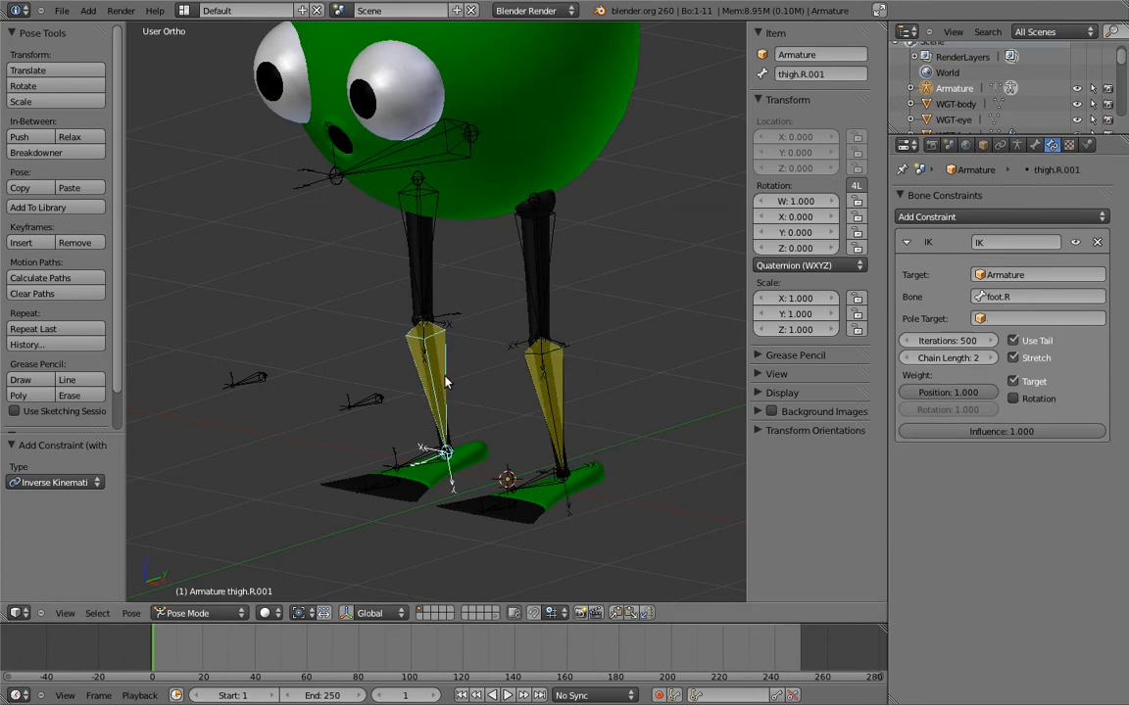
click(1037, 319)
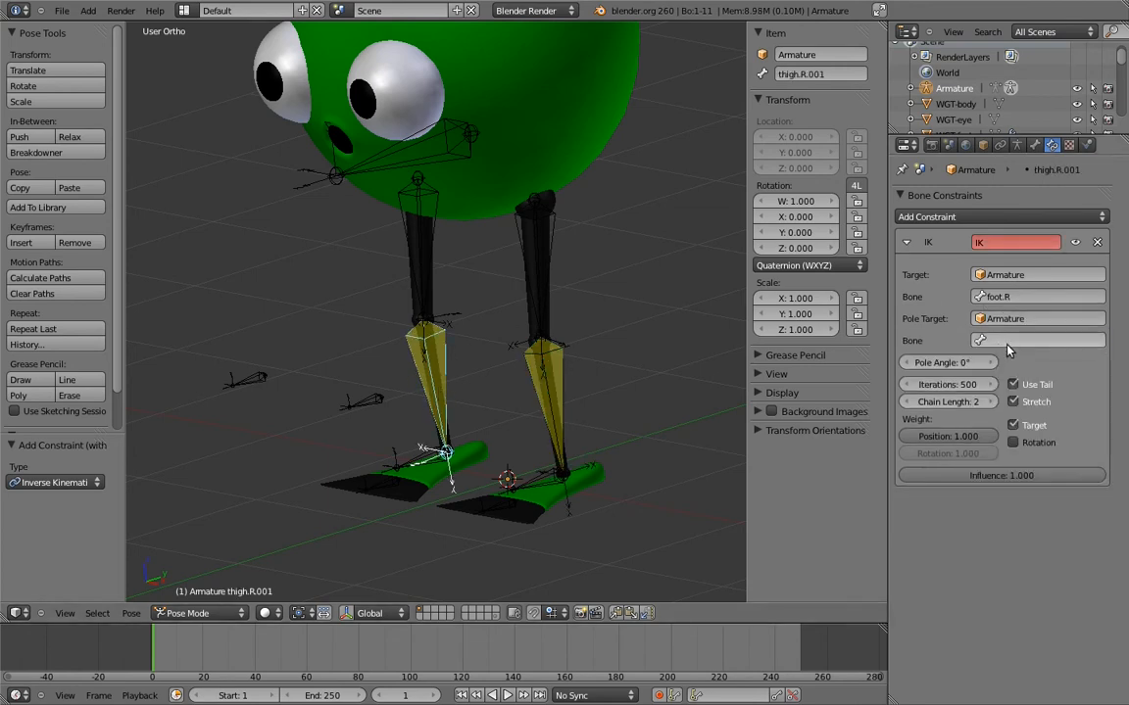
click(1037, 340)
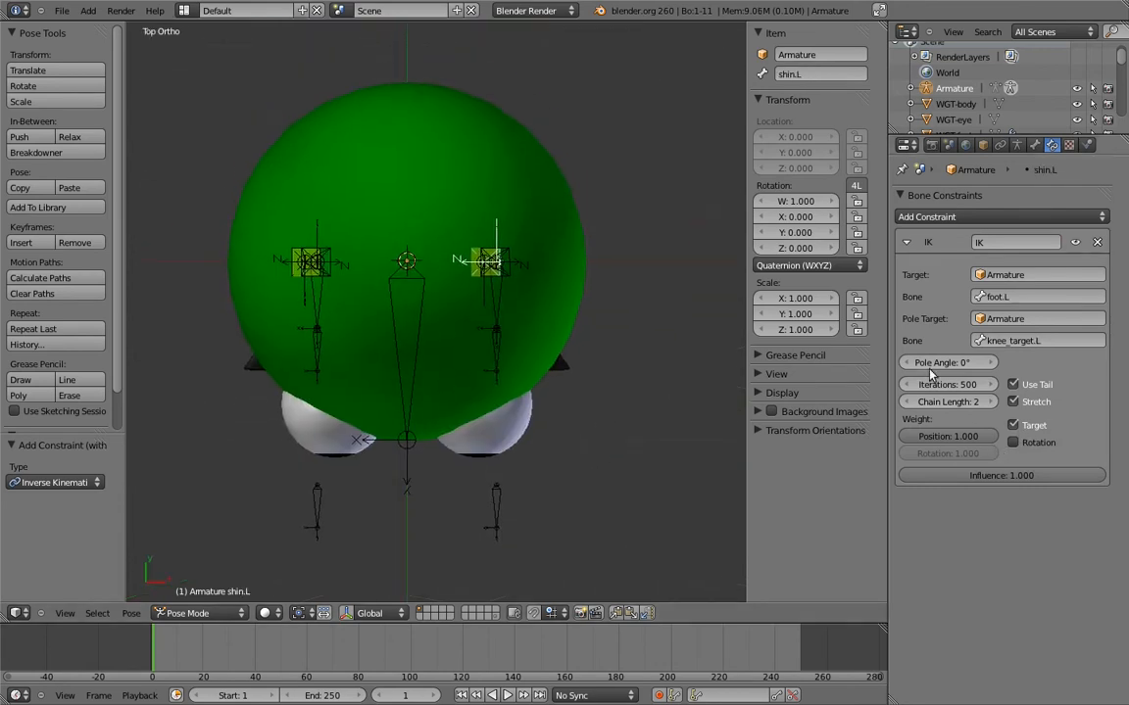
drag(948, 362, 913, 362)
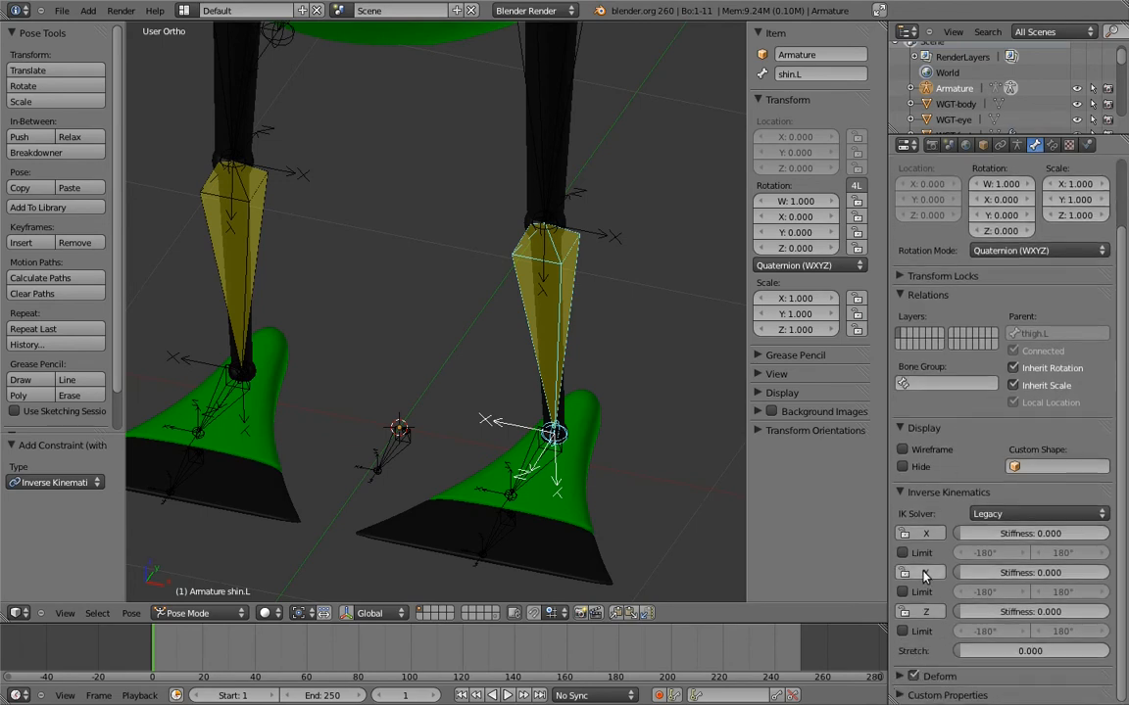
Step: Lock a rotation axis in the left shin's Inverse Kinematics bone settings
click(230, 274)
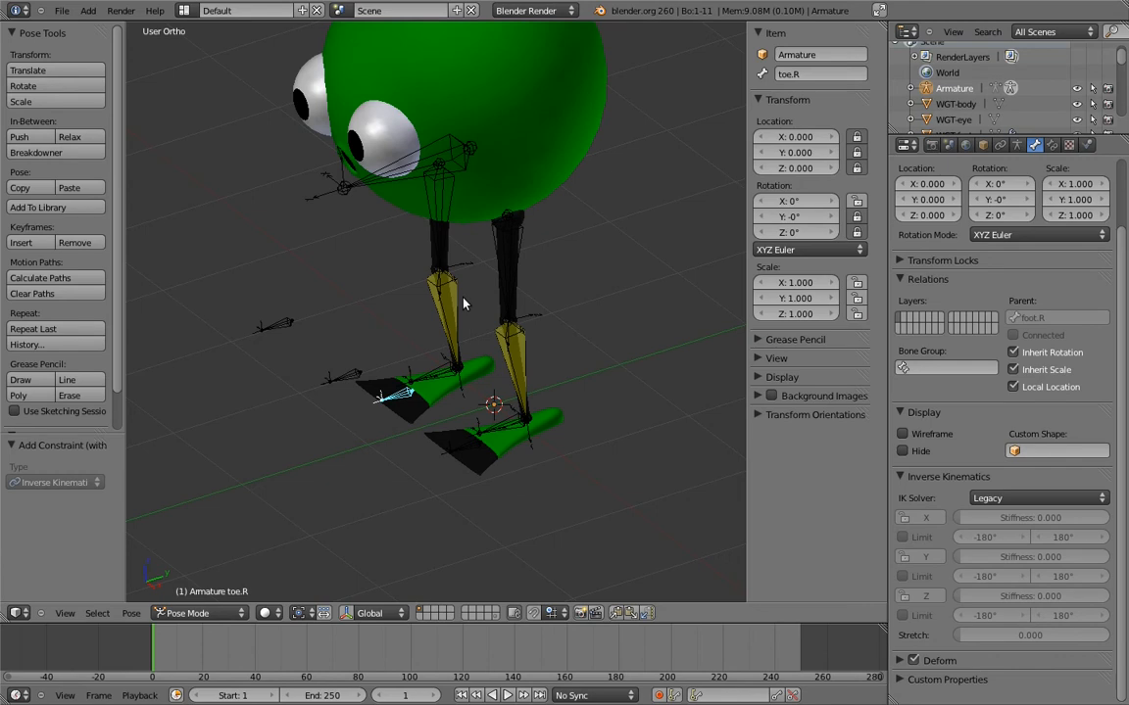
mouse_move(464, 304)
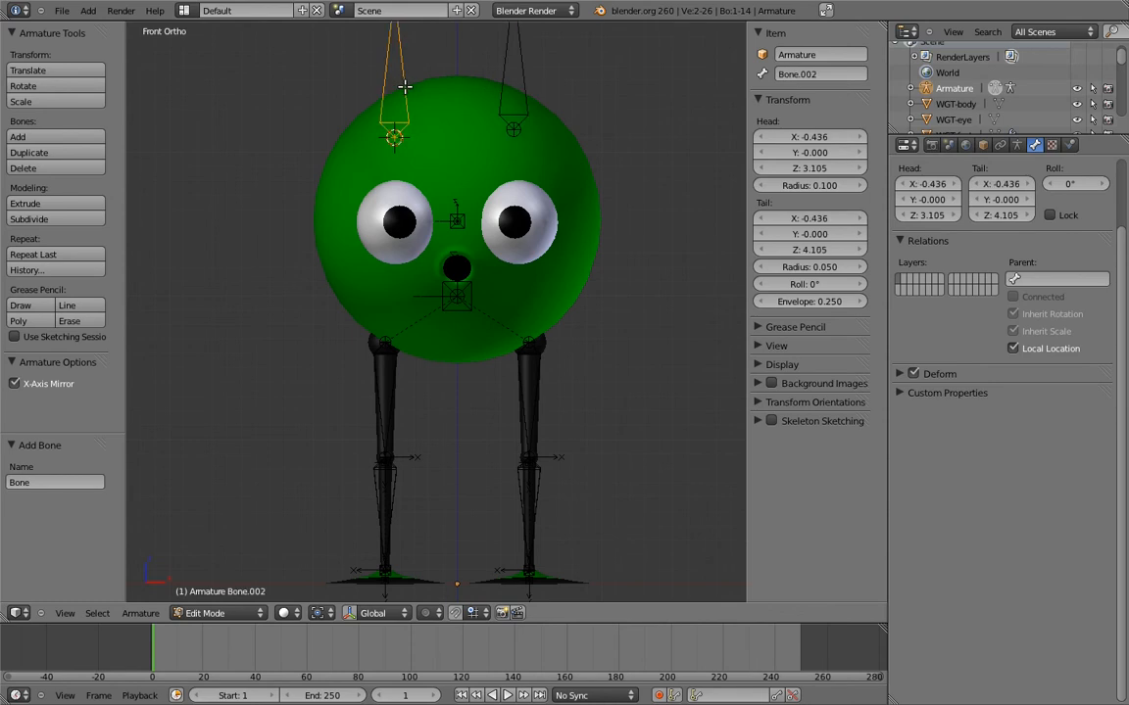
Step: Name the new bone above the right eye eye.R
text(eye.R)
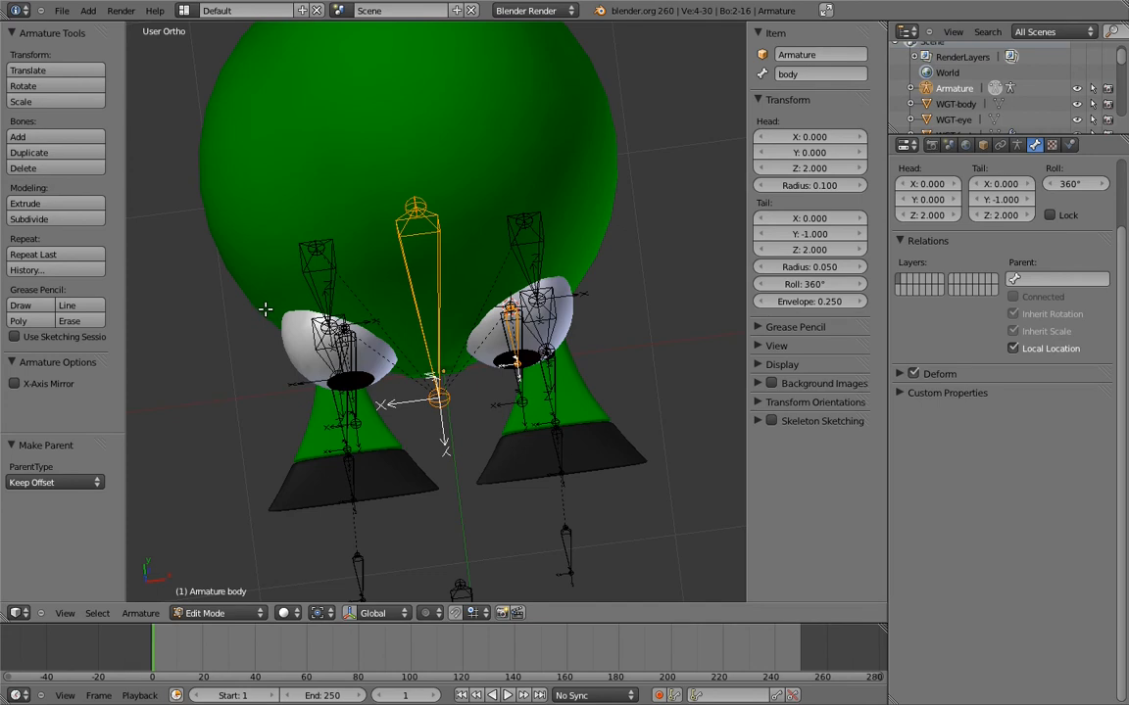
mouse_move(277, 299)
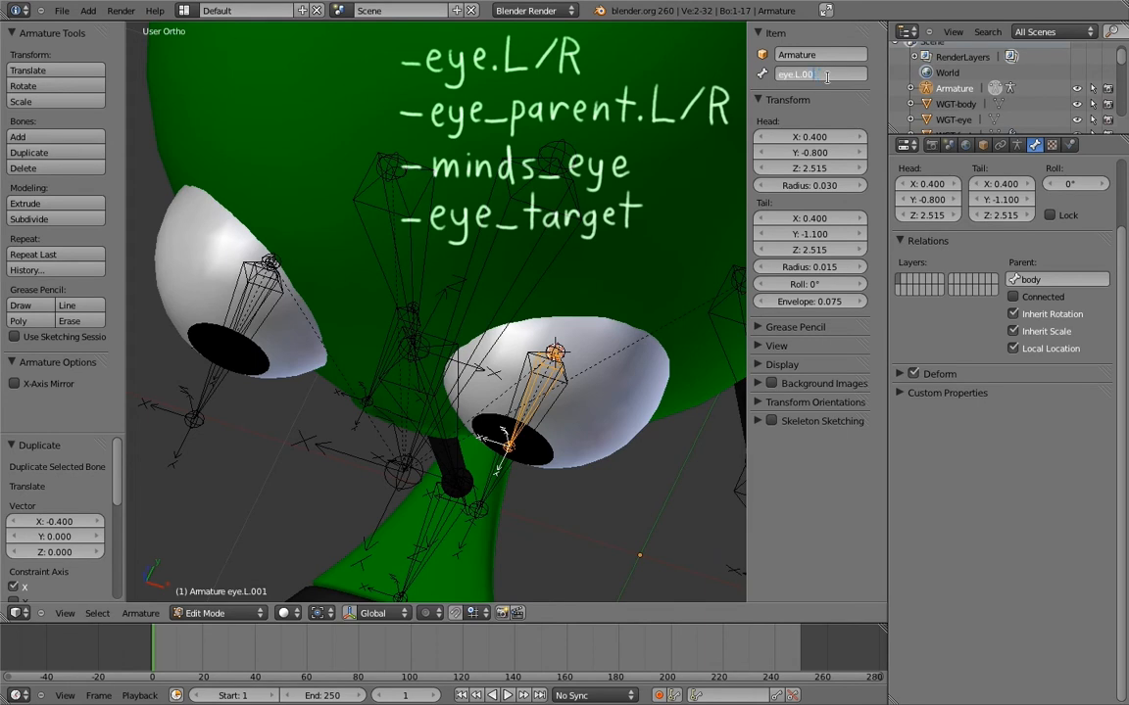
Step: Name the duplicated left eye bone eye_parent.L
text(eye_parent.L)
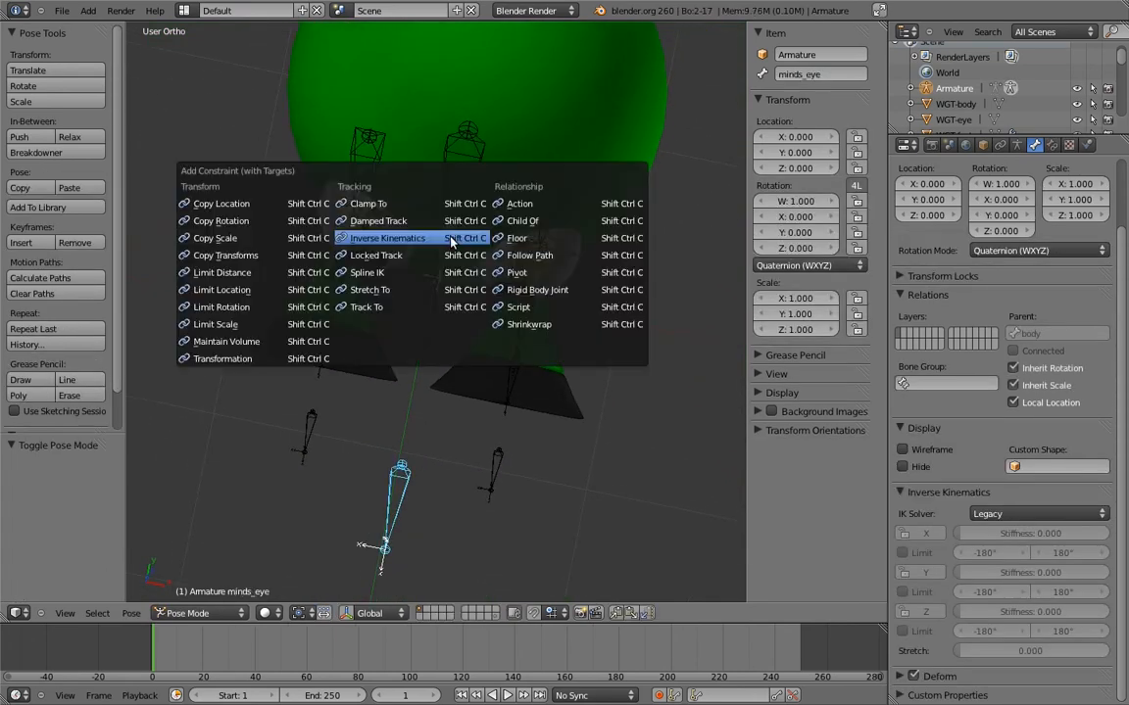
Step: Give eye.L a Copy Rotation constraint from the Add Constraint (with Targets) menu
click(378, 221)
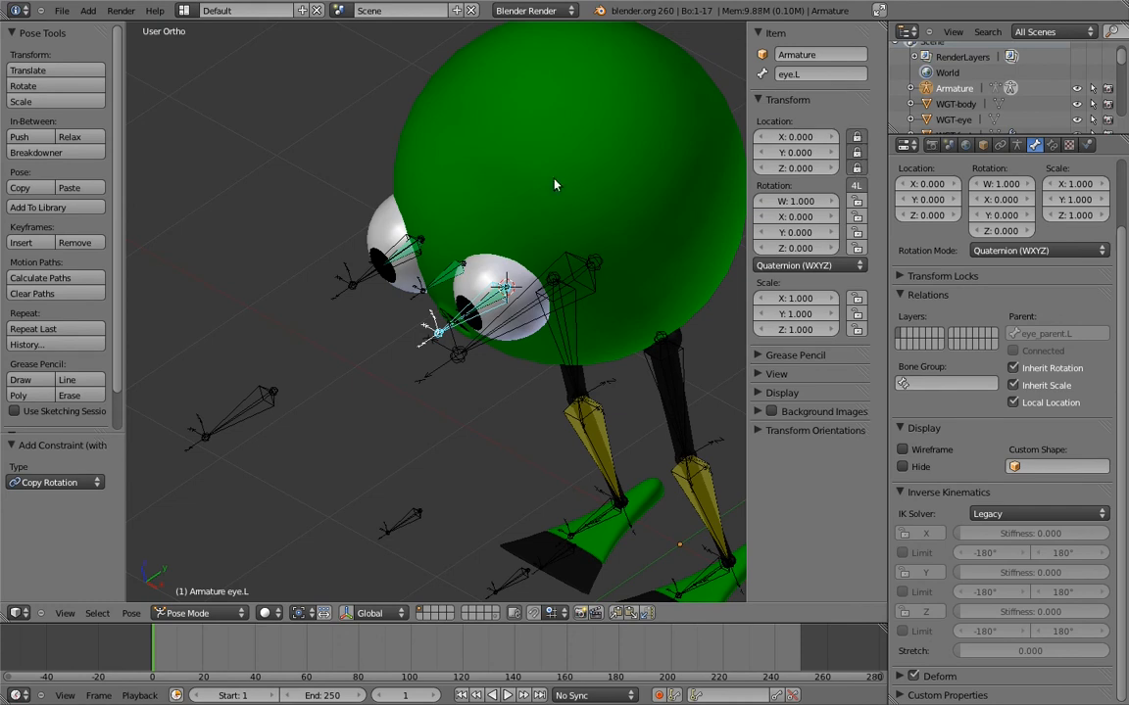
click(421, 241)
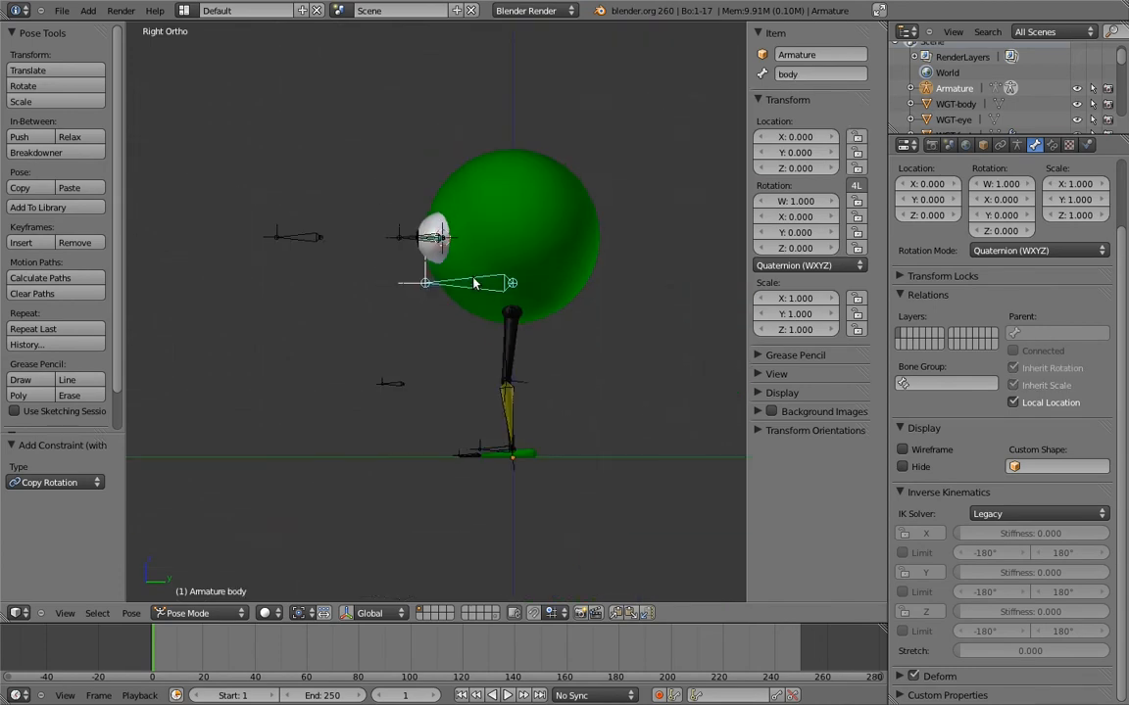
Step: Parent the toe and shin meshes to their matching leg bones with Ctrl+P > Bone
drag(474, 283, 469, 308)
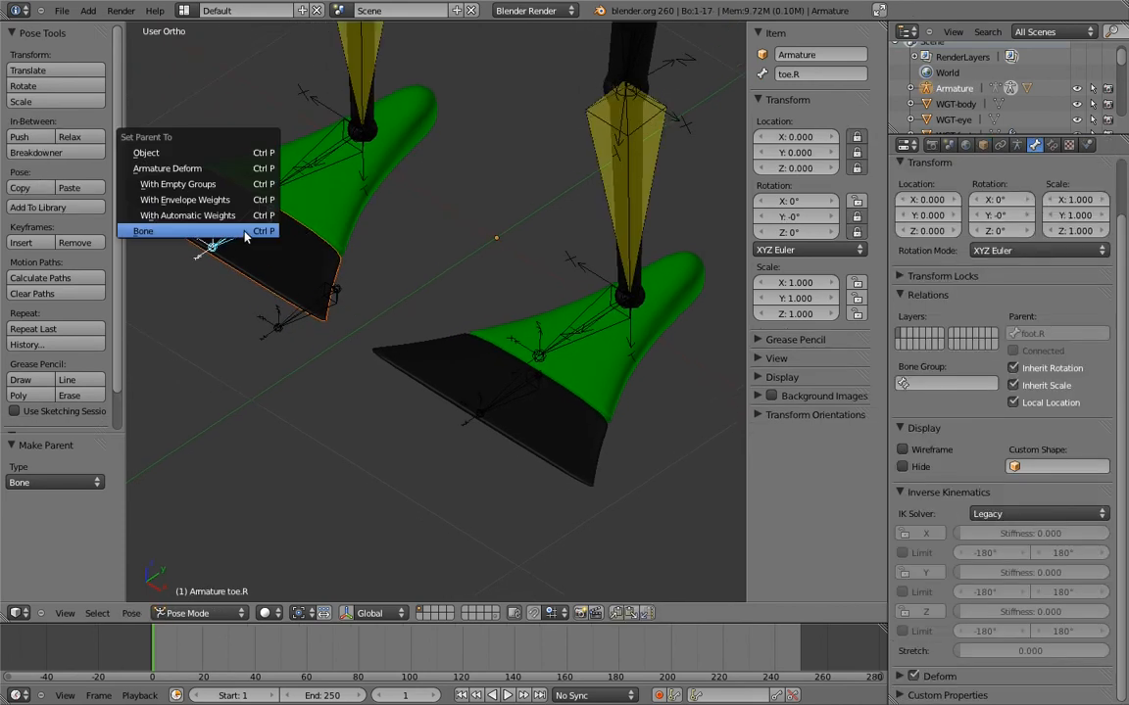
click(143, 231)
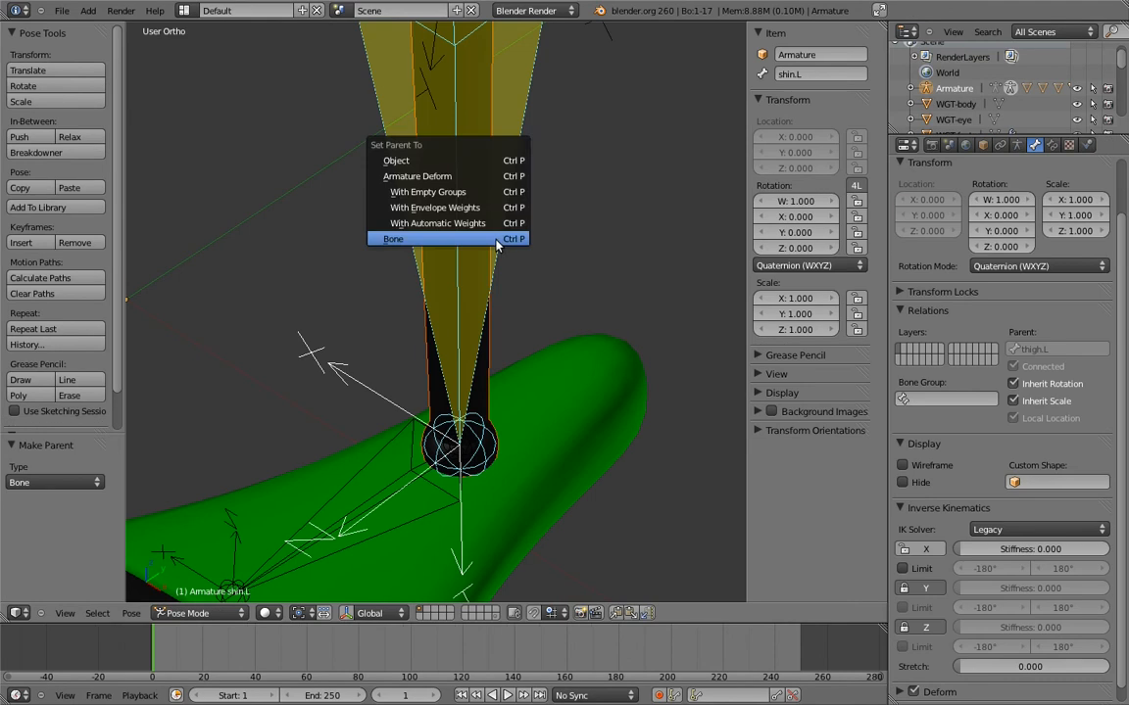
click(392, 238)
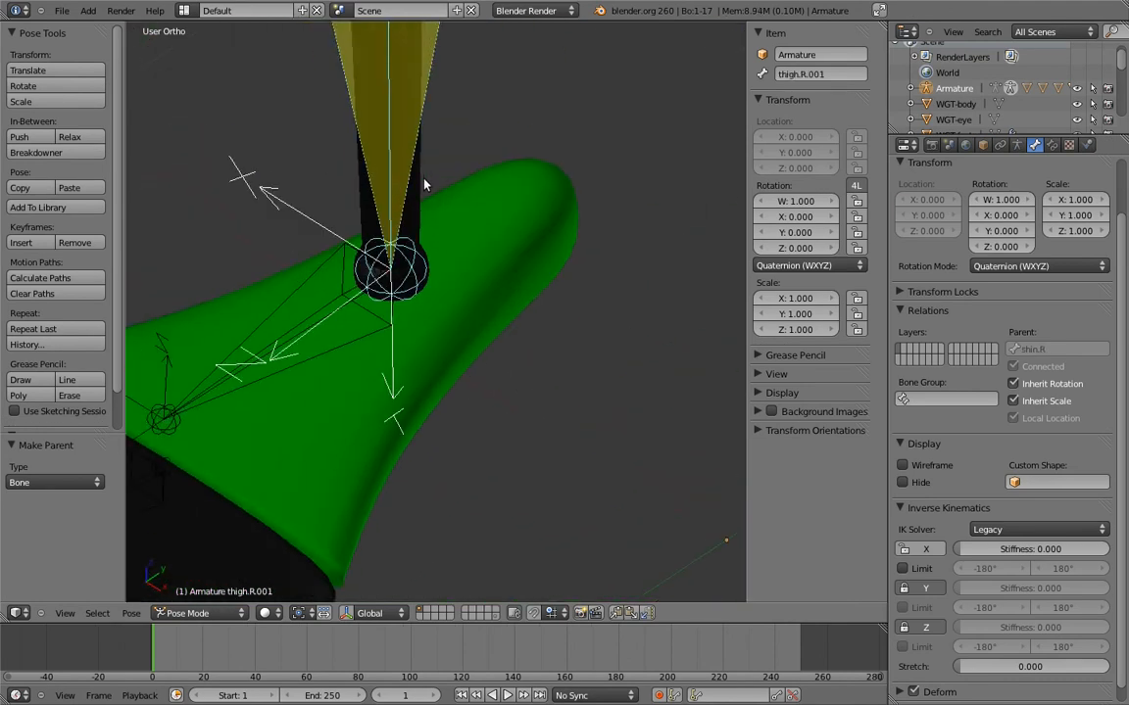
key(ctrl+p)
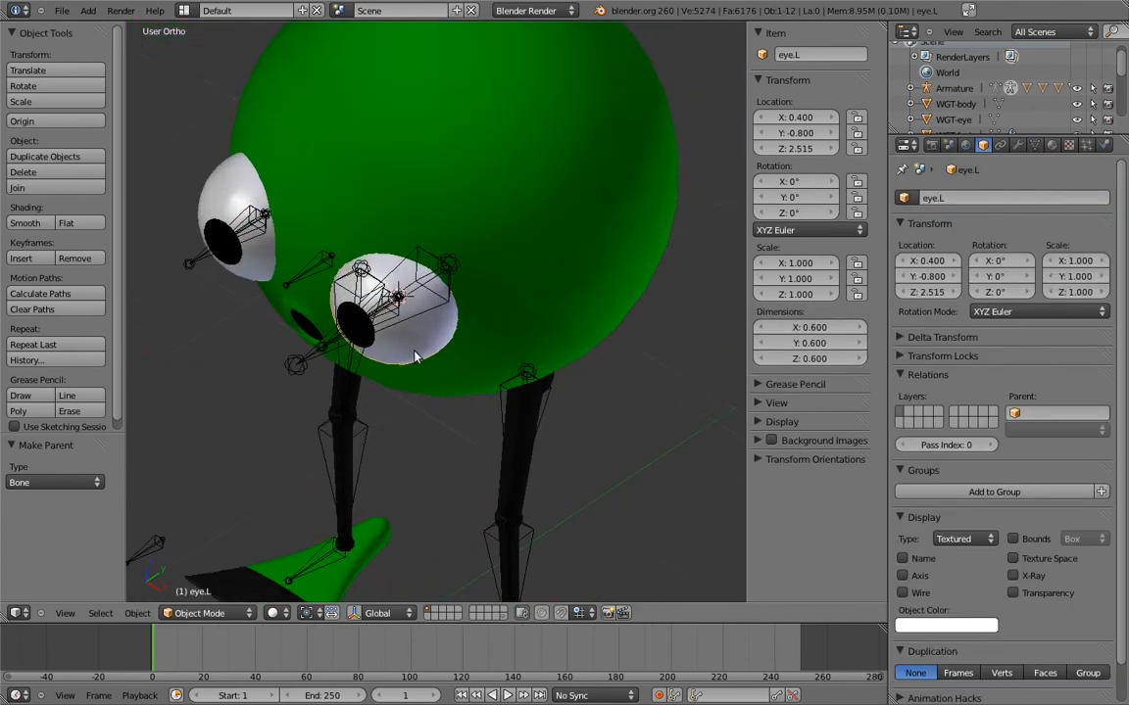
Step: Parent each eye mesh to its eye bone using Ctrl+P > Bone
key(ctrl+p)
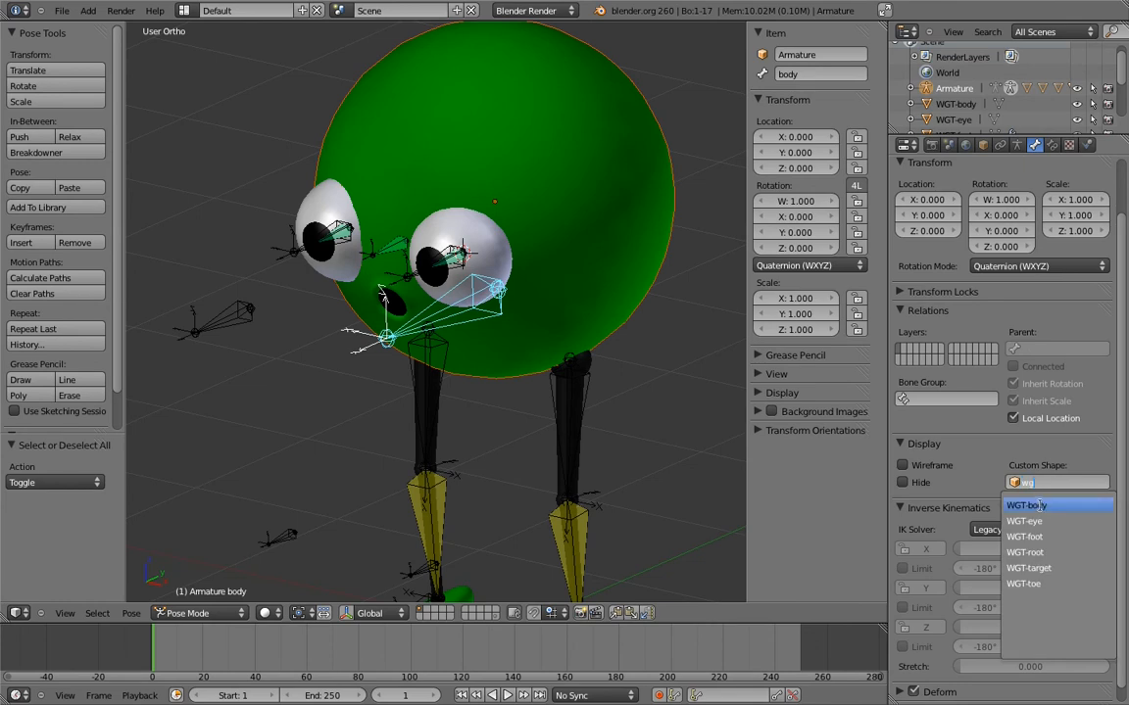
Step: Give the body bone the WGT-body shape and the foot bones the WGT-foot shape
click(1026, 504)
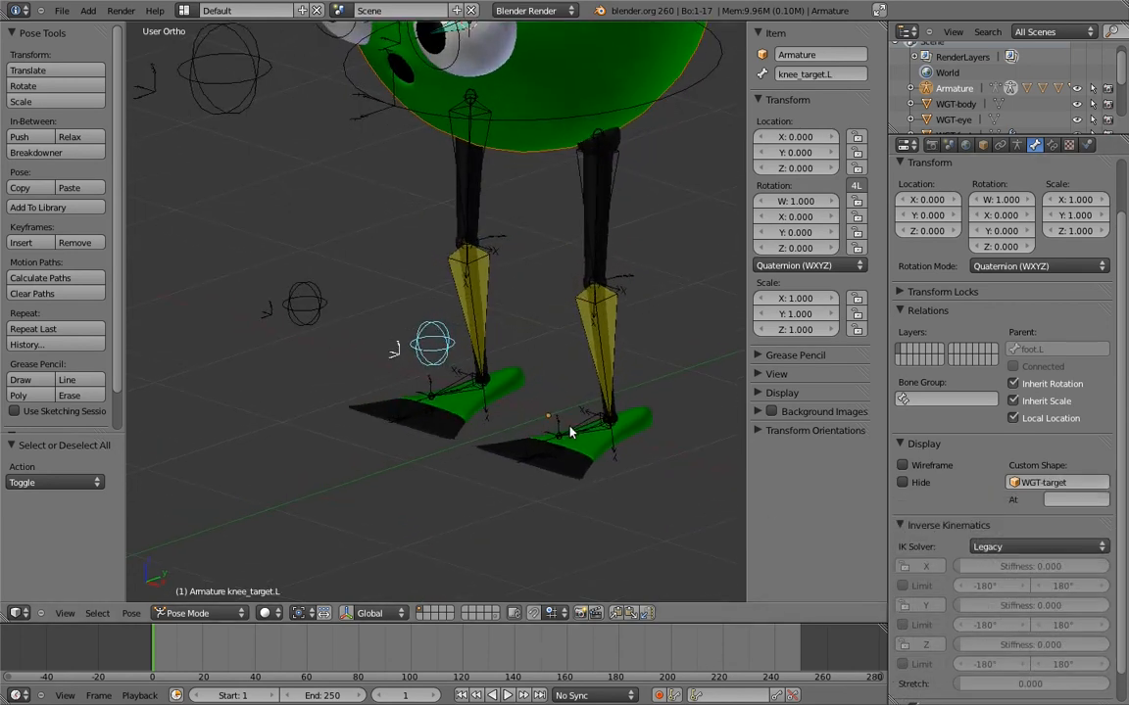
click(1057, 482)
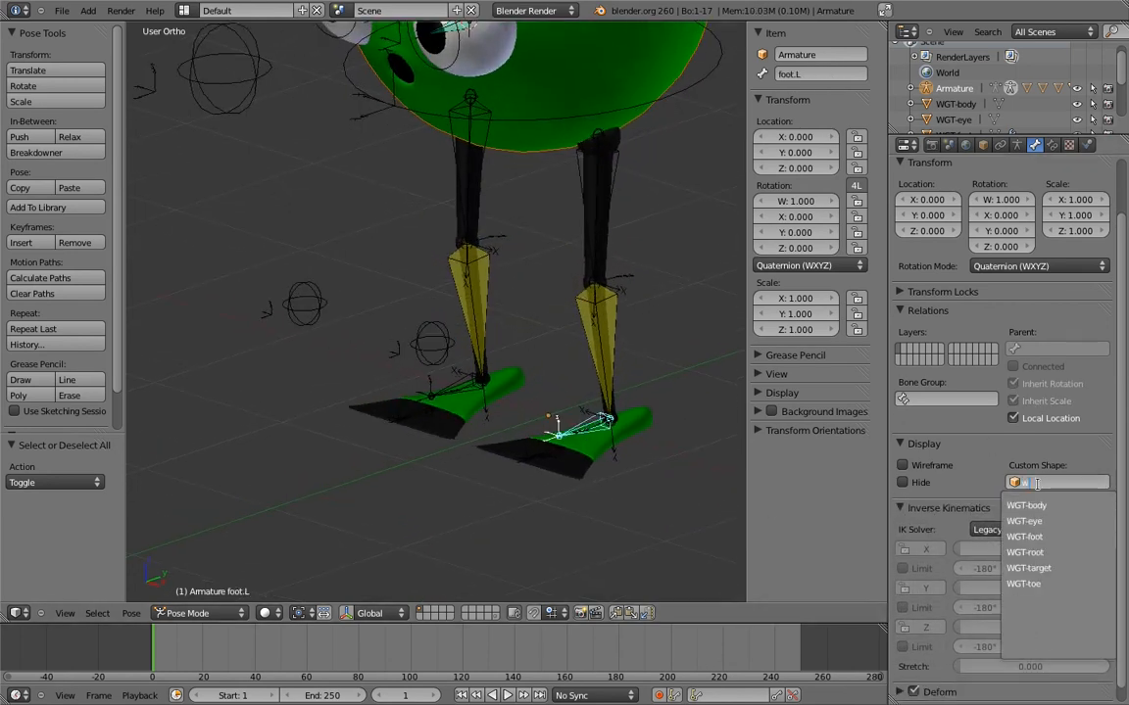
click(1025, 536)
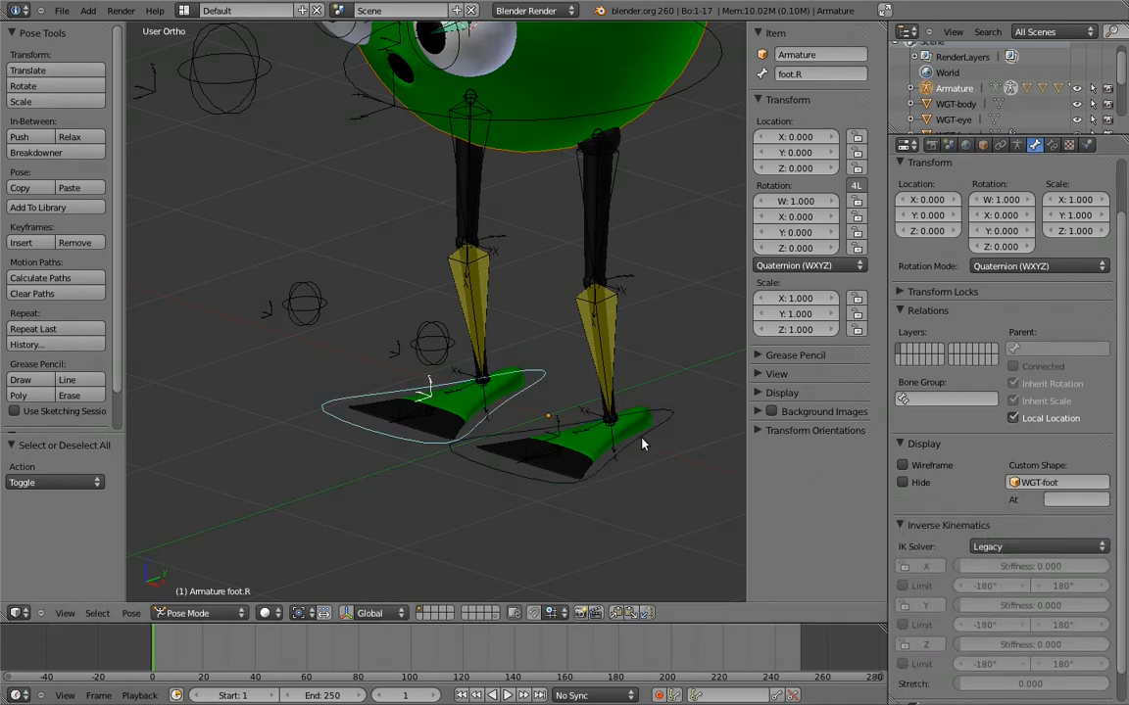
click(1057, 467)
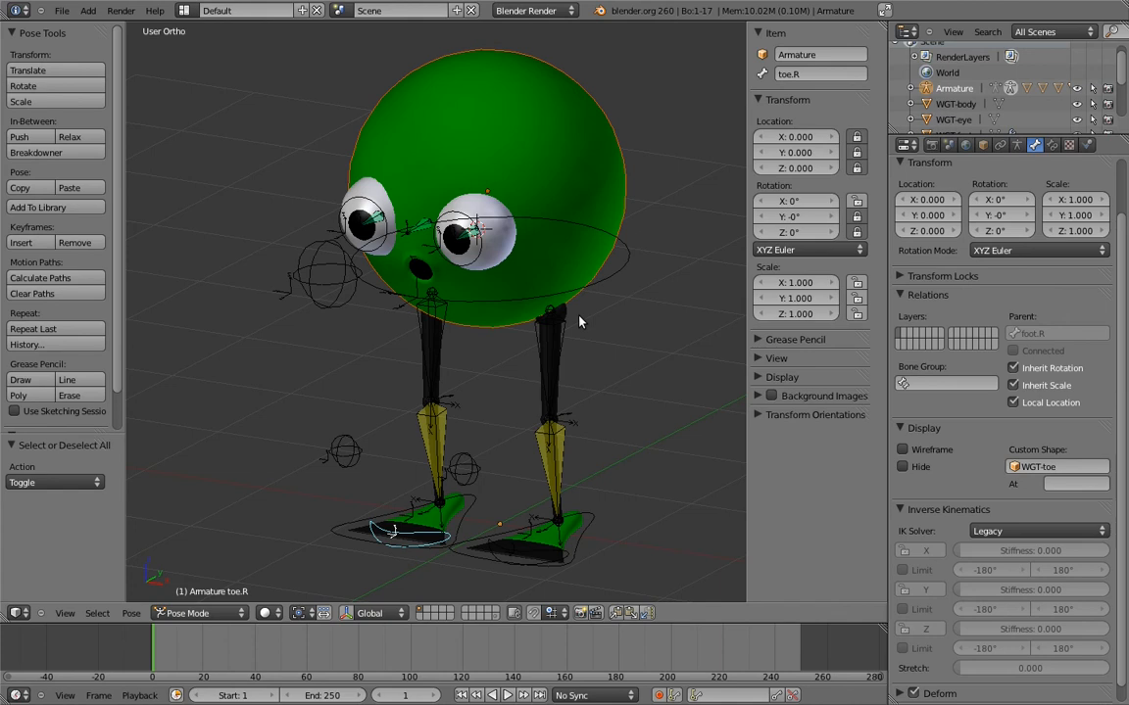
mouse_move(553, 365)
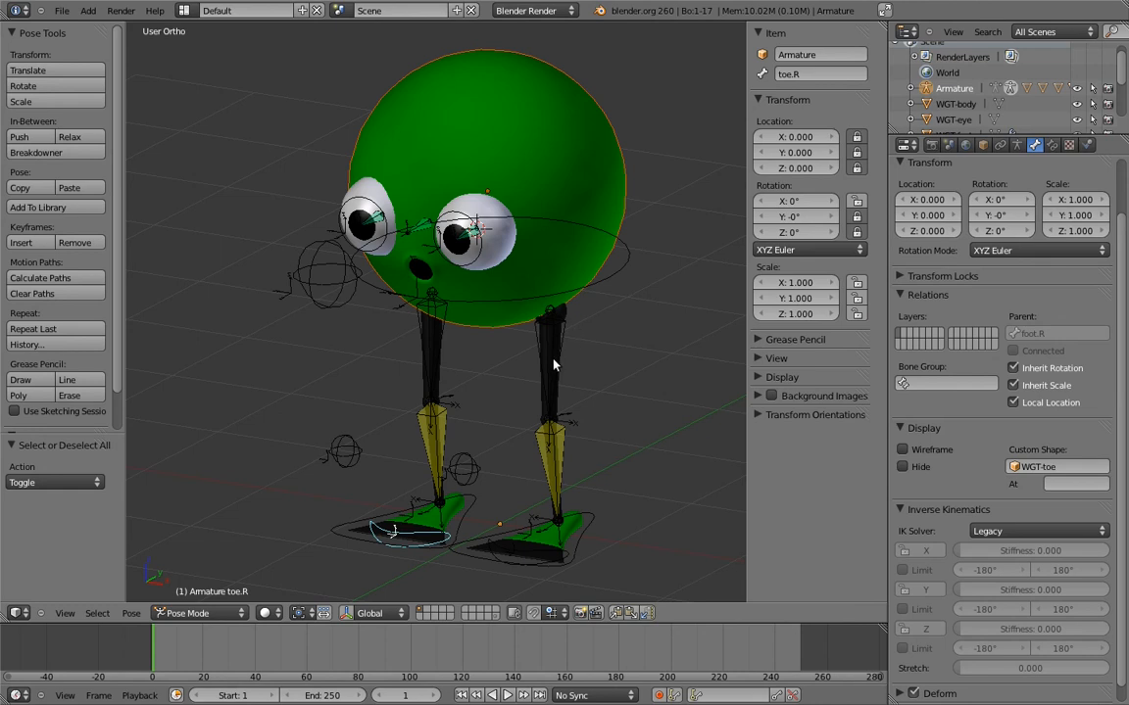
Step: Assign WGT-toe to the toe bones and move MCH and leg bones to a hidden layer
click(550, 373)
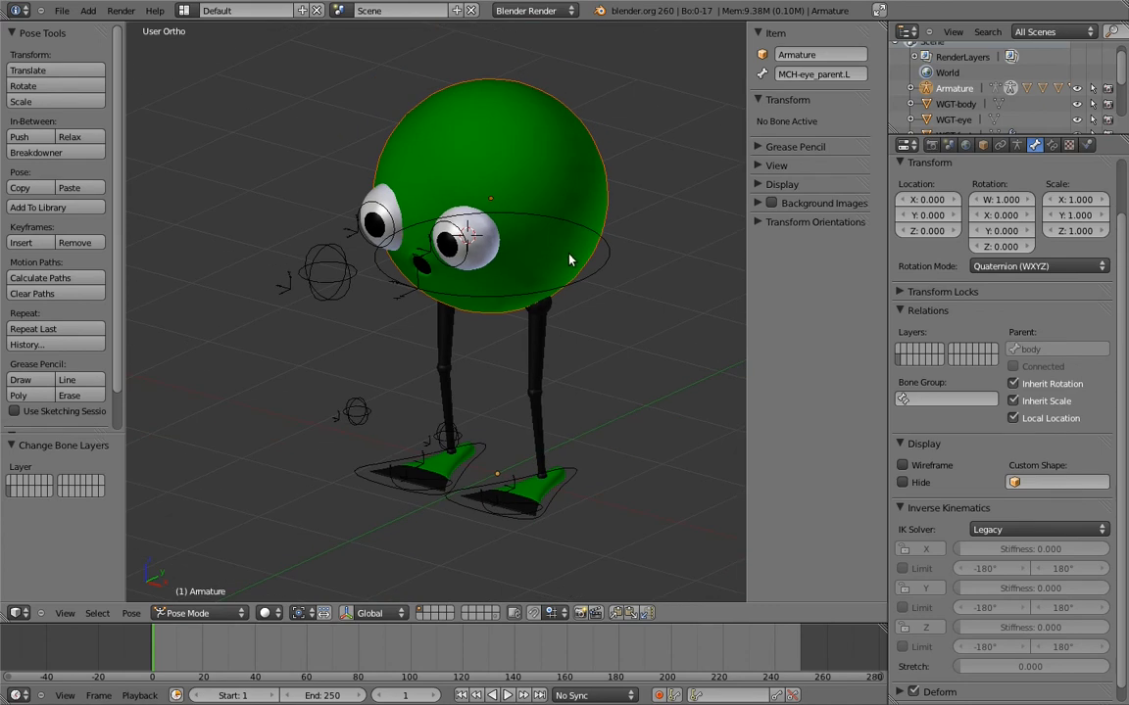
mouse_move(571, 251)
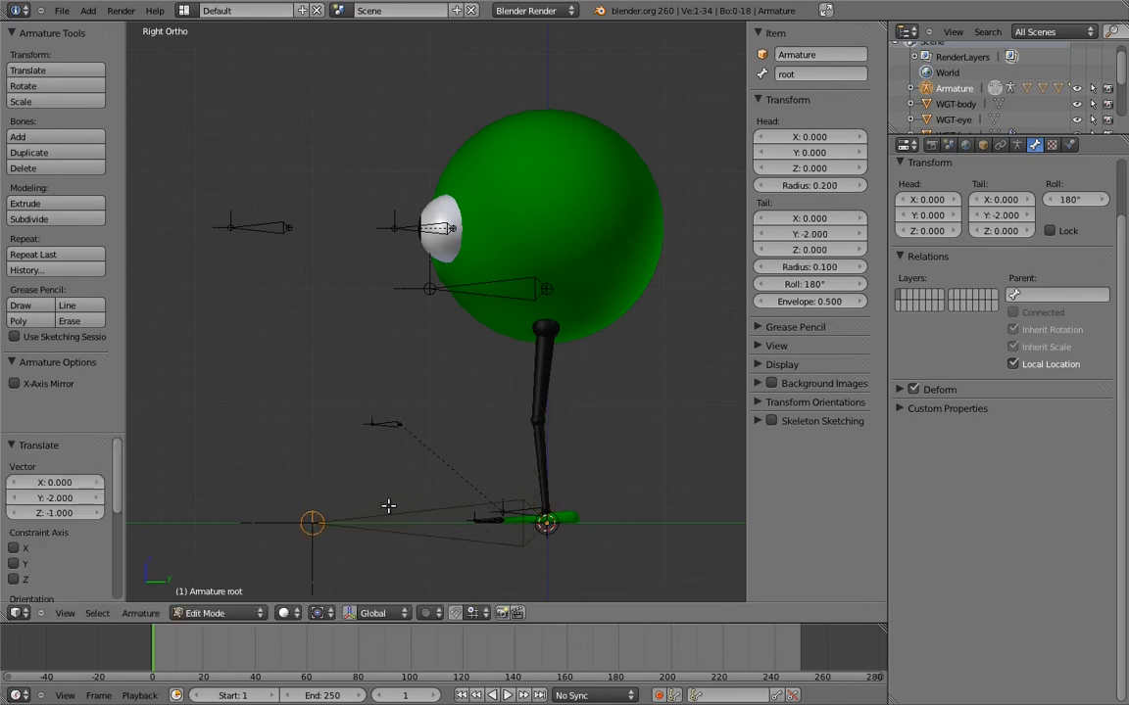
Step: Add a flat root bone at the origin with its tail at Y -2, and correct its roll
key(KP_1)
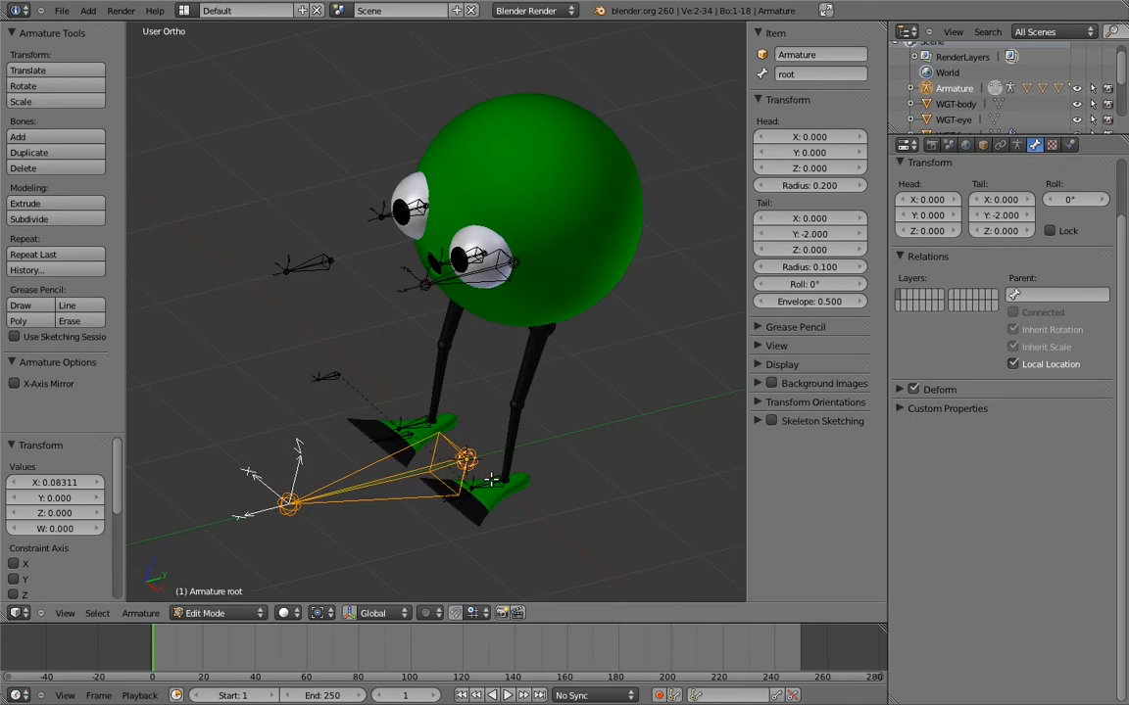
Step: Parent the foot and other control bones to root with Keep Offset, back in Pose Mode
click(468, 480)
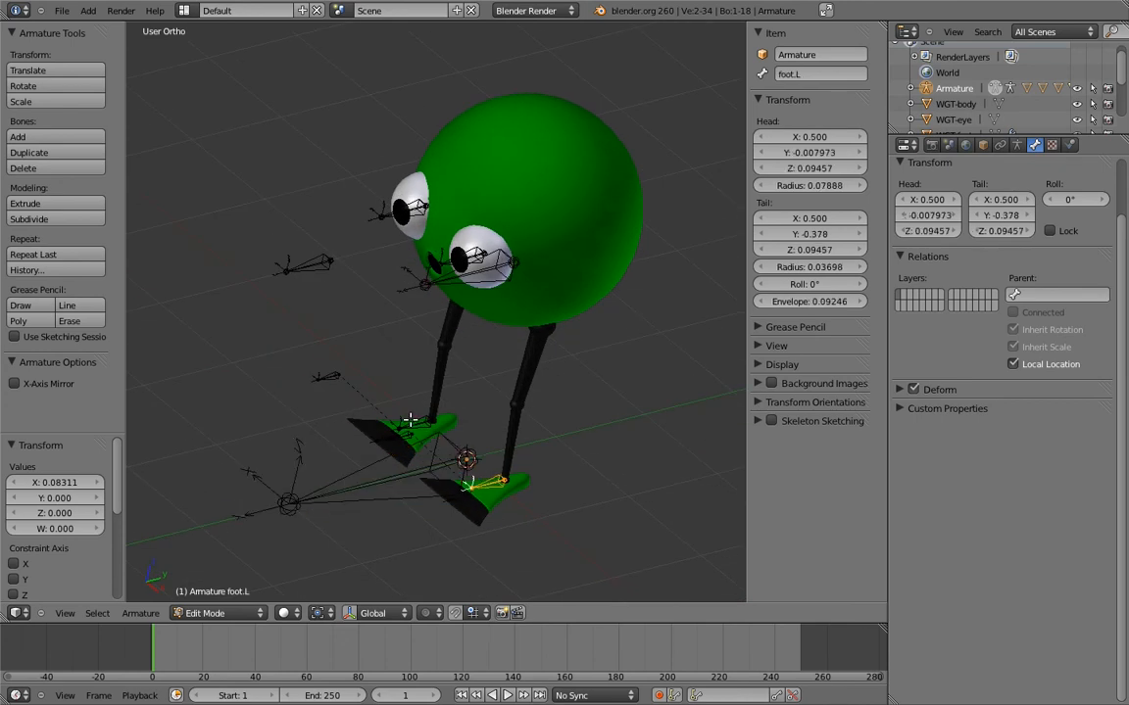
click(328, 261)
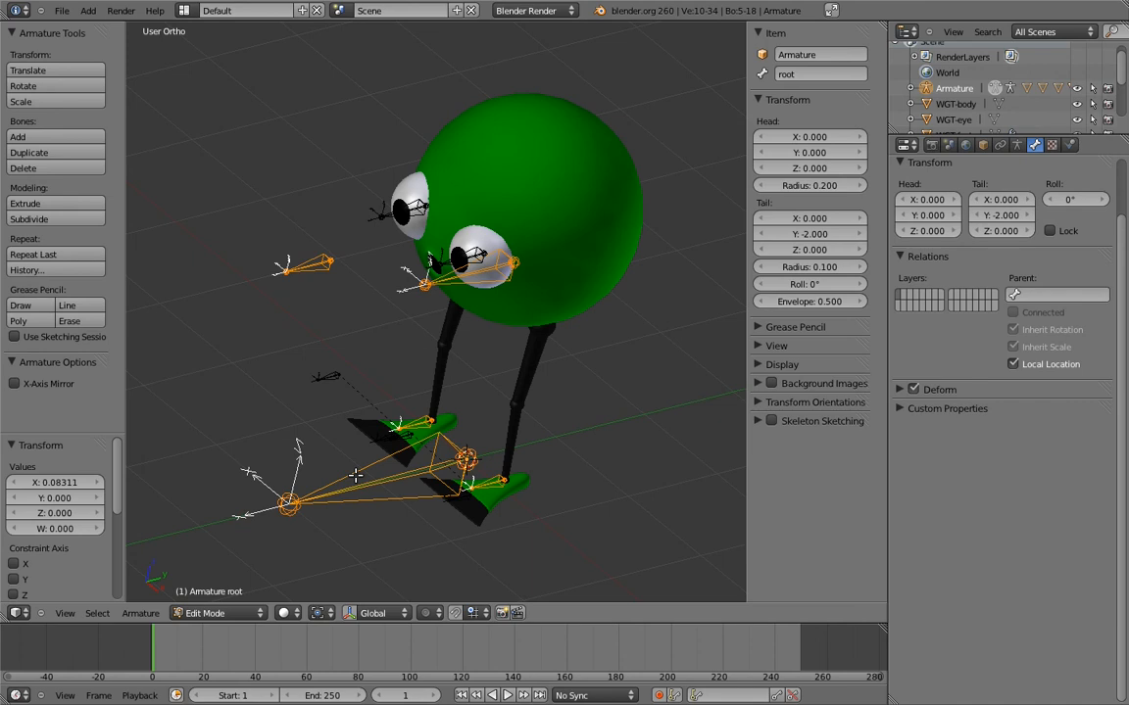
mouse_move(356, 475)
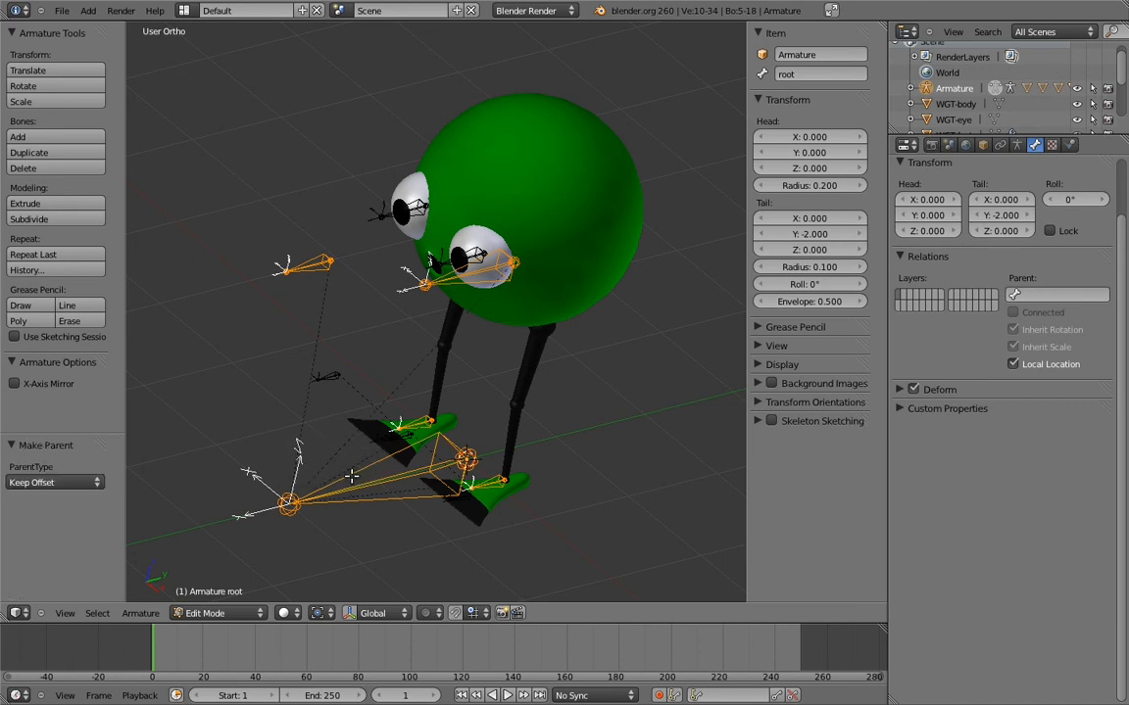
click(206, 613)
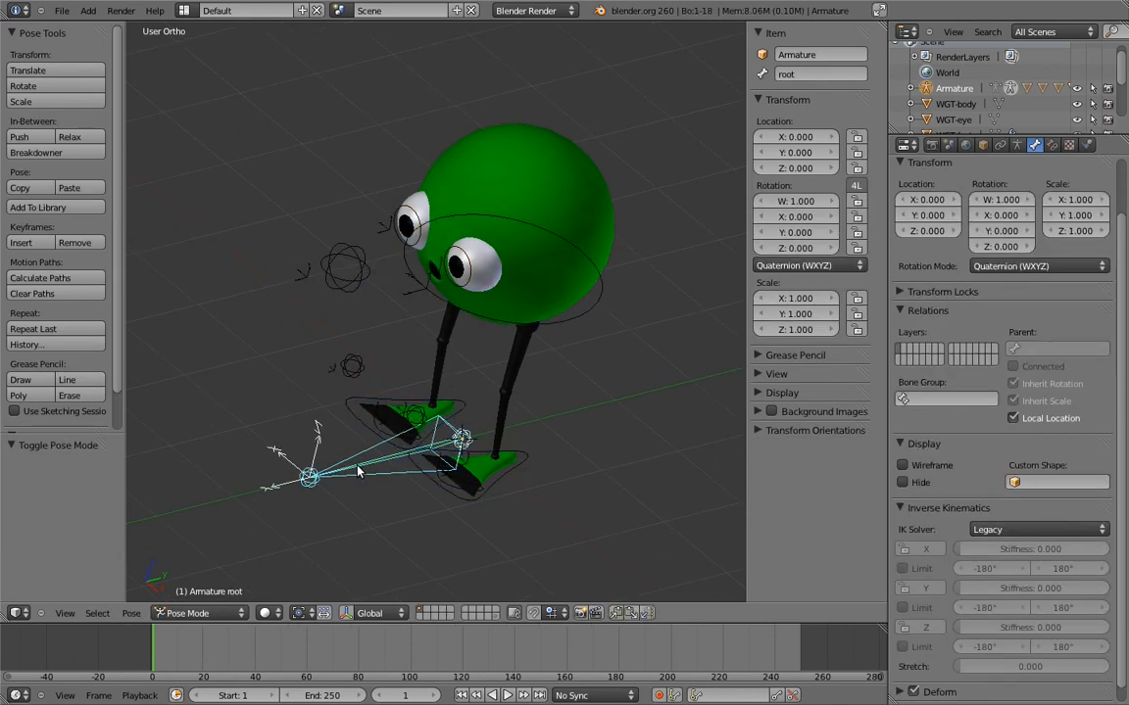
Step: Set the root bone's custom shape to WGT-root, found by searching 'wgt'
drag(358, 471, 313, 242)
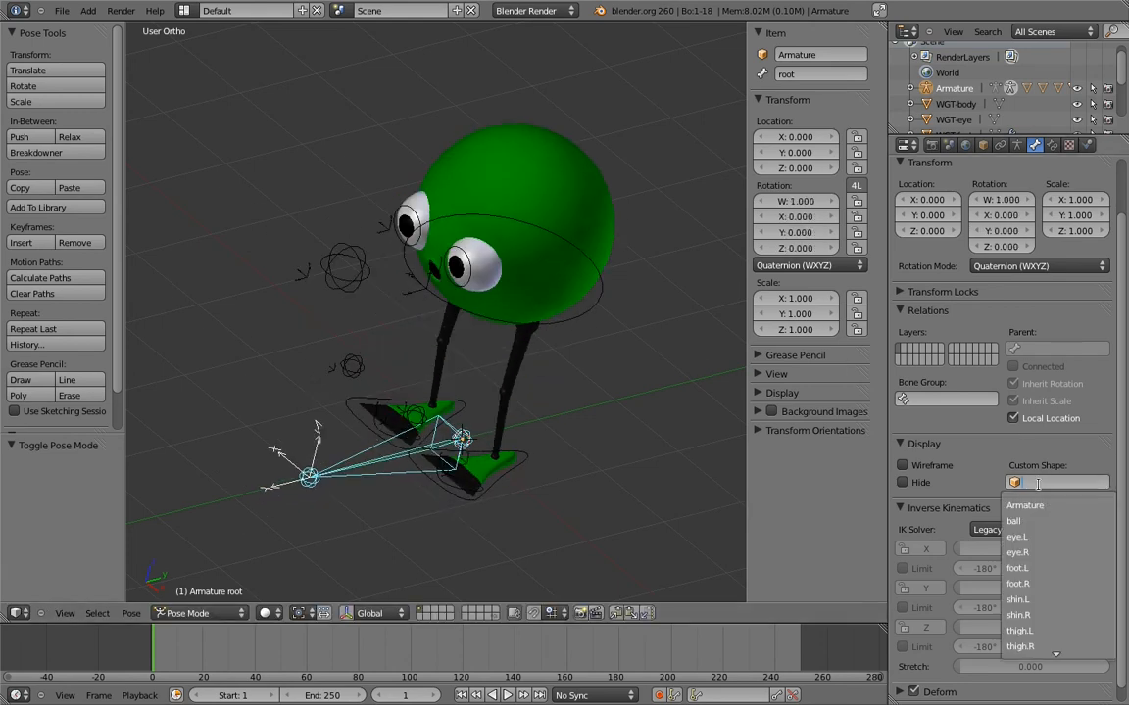
text(wgt)
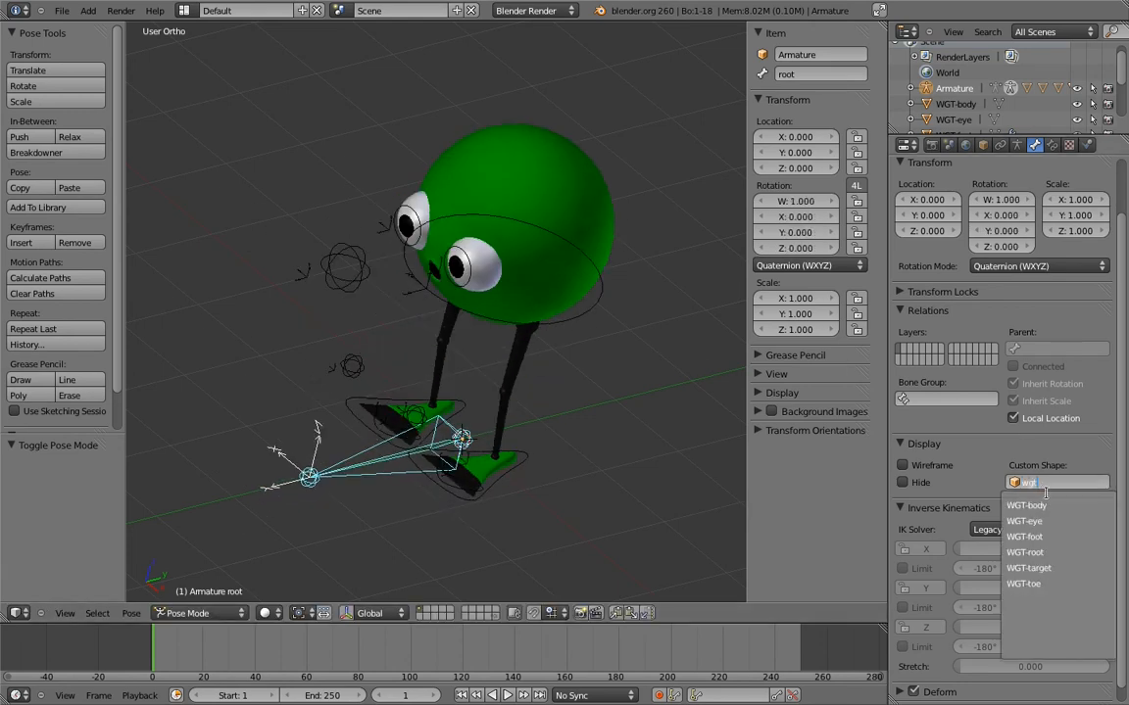
click(1025, 551)
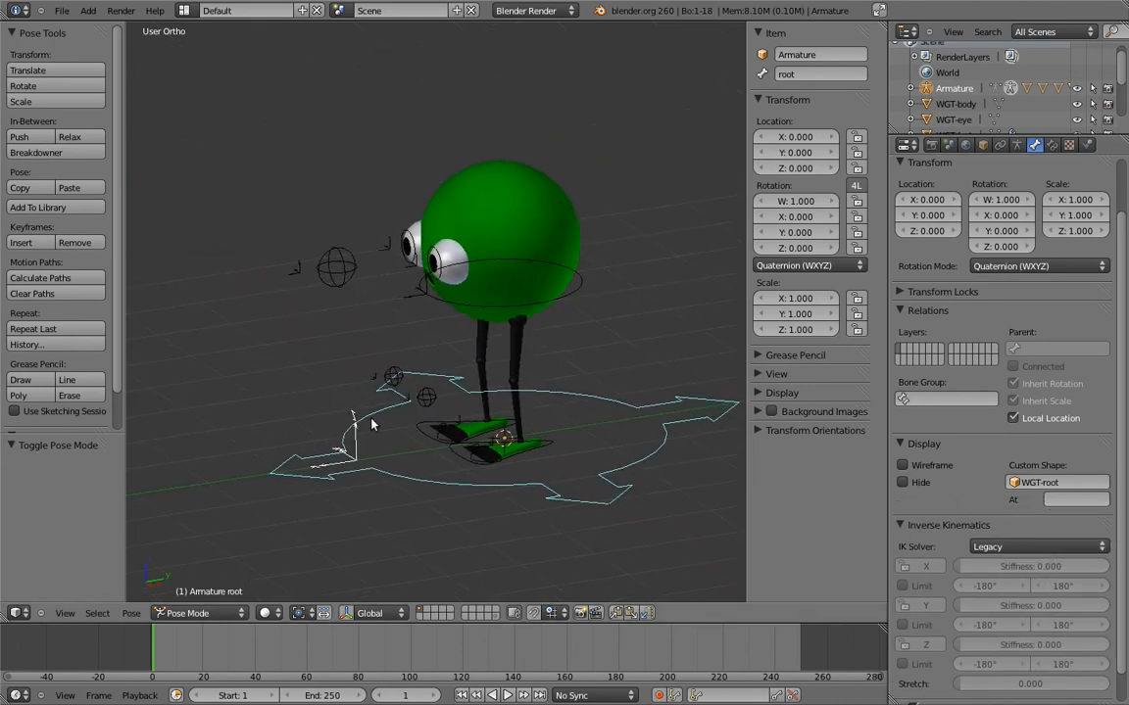
mouse_move(371, 424)
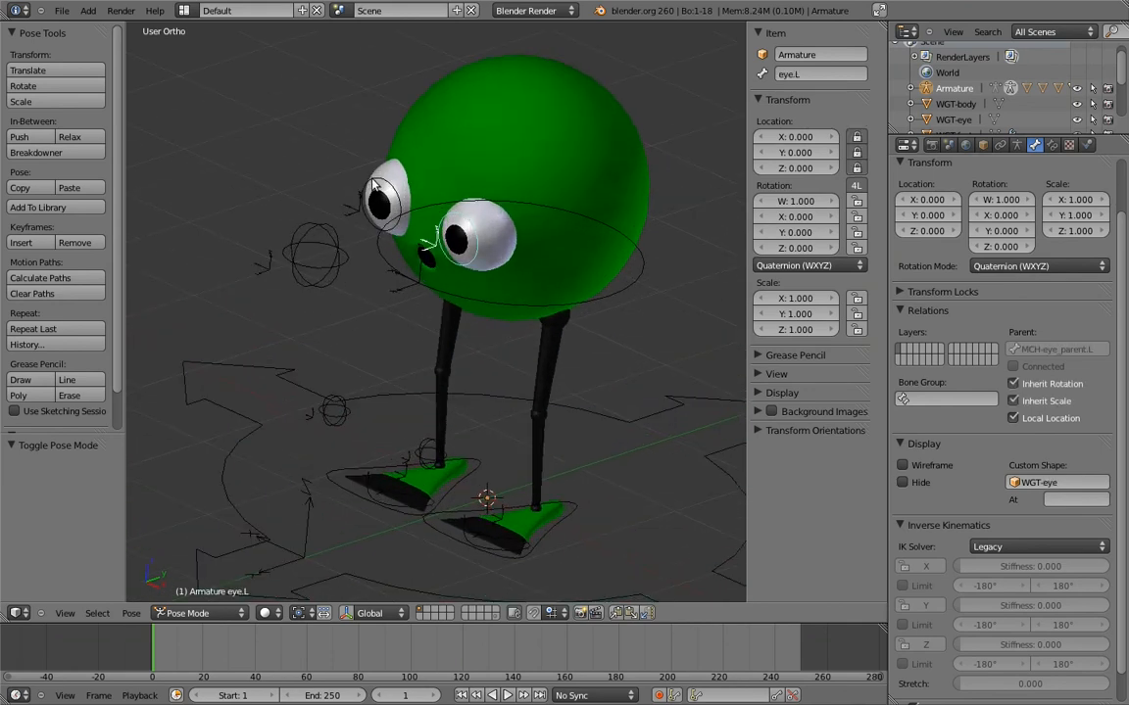
Step: Move the eye.L and eye.R control bones onto bone layer 2
click(377, 201)
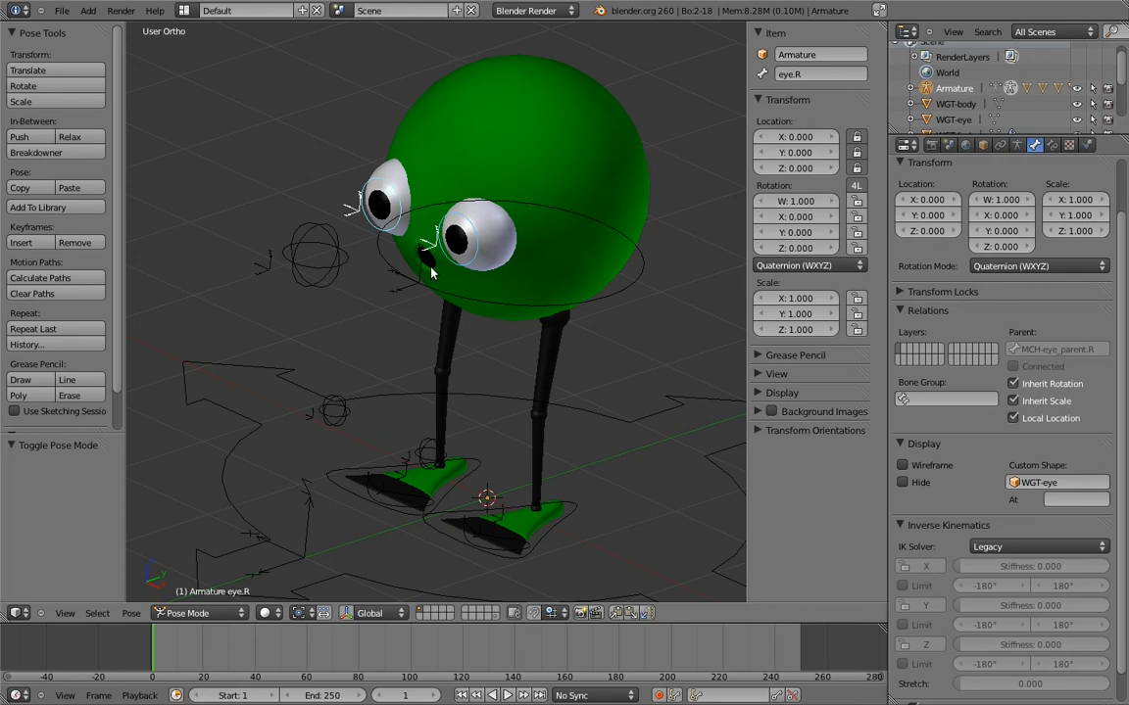
key(m)
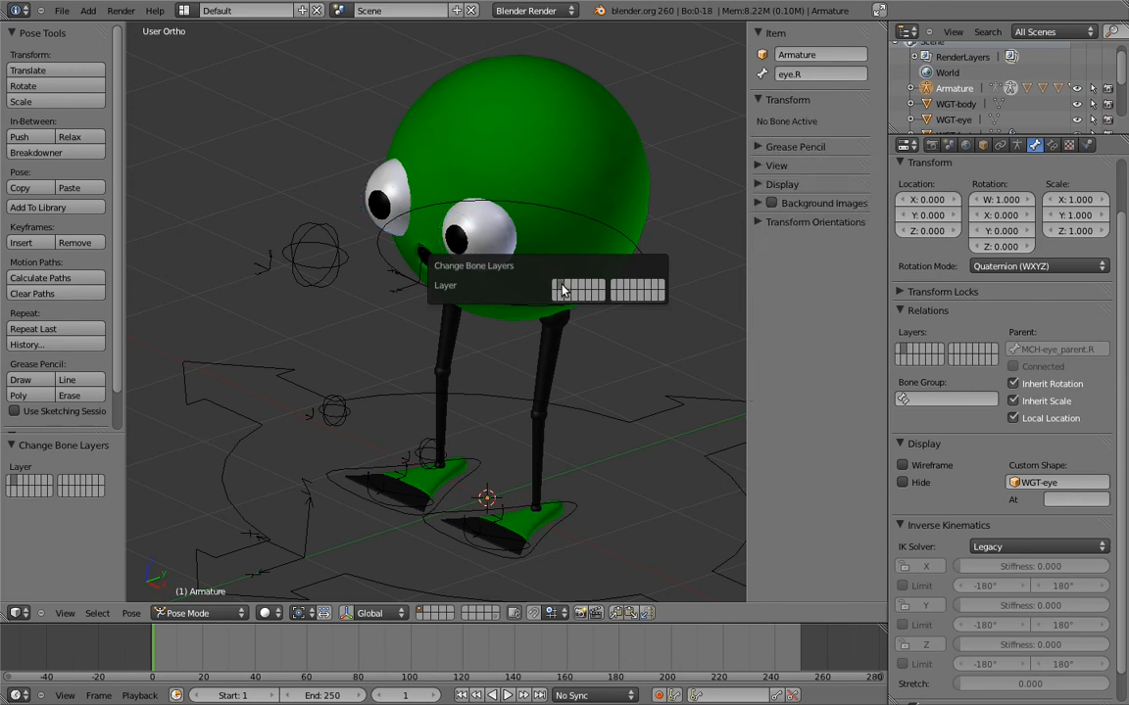
click(1019, 145)
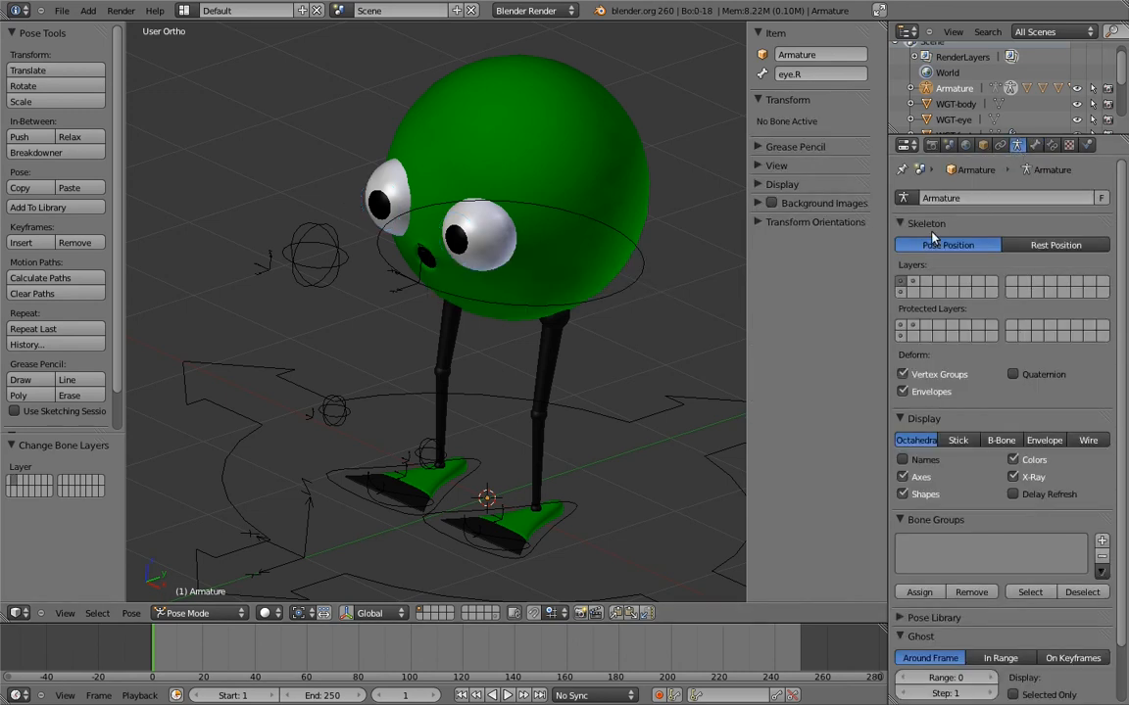